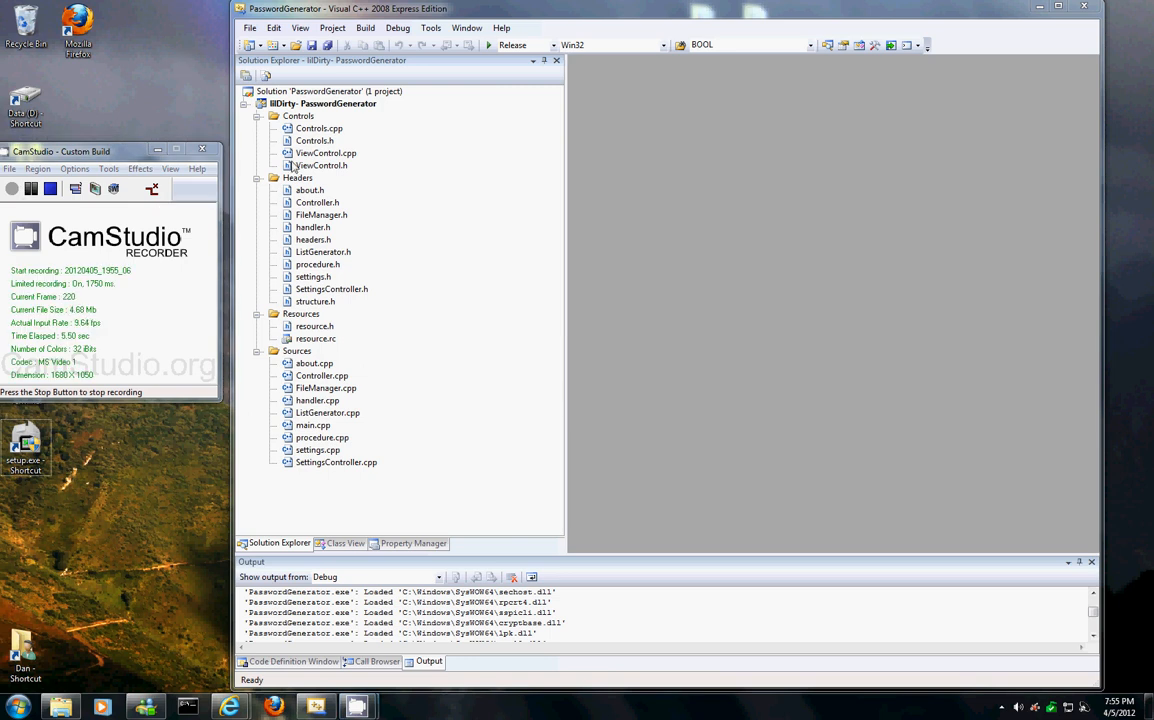
Open resource.rc from Solution Explorer as source code with View Code.
left_click(310, 104)
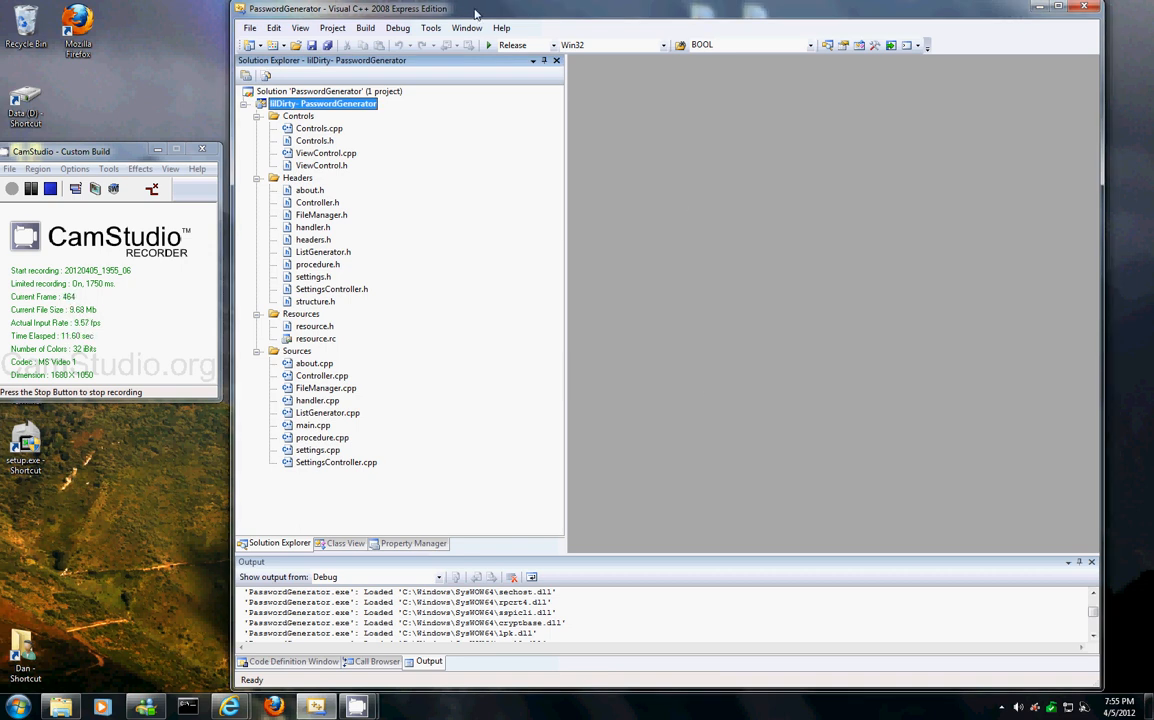
mouse_move(699, 273)
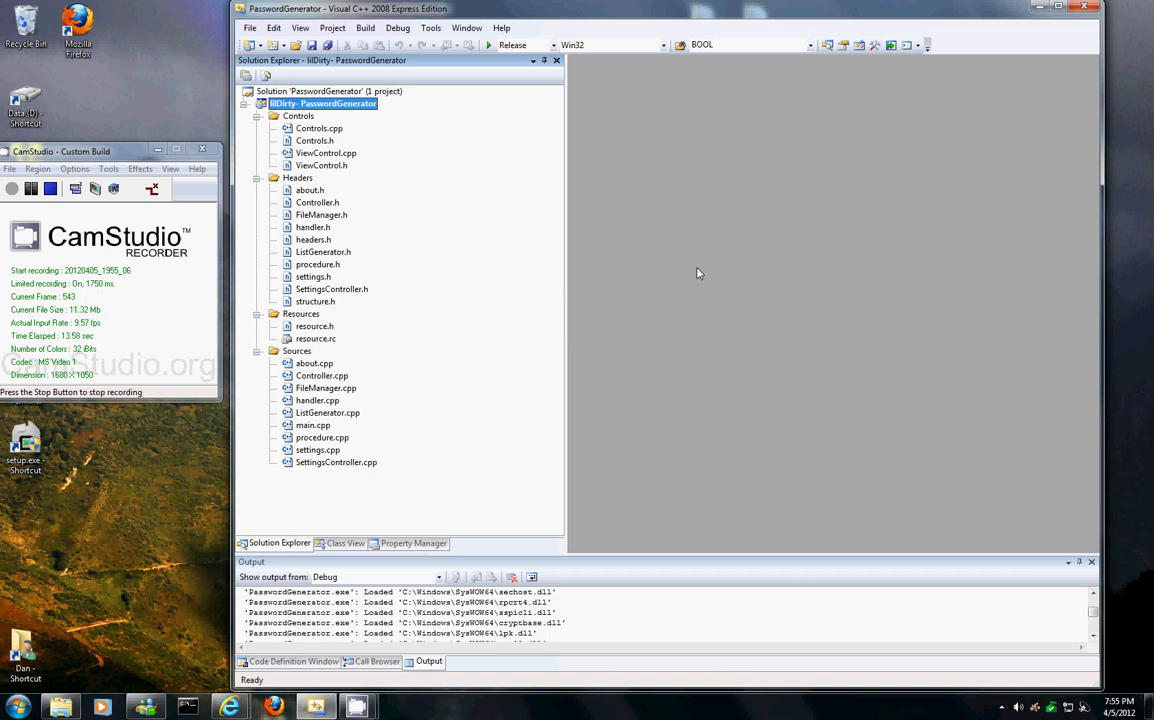
left_click(315, 338)
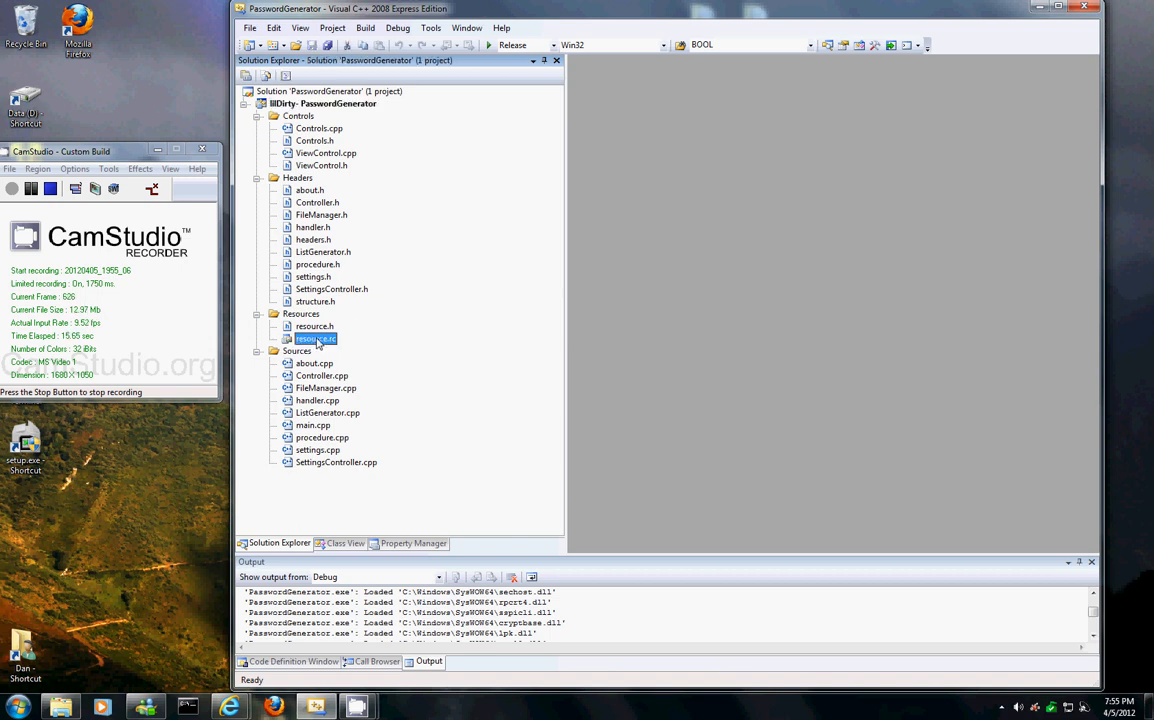
right_click(315, 338)
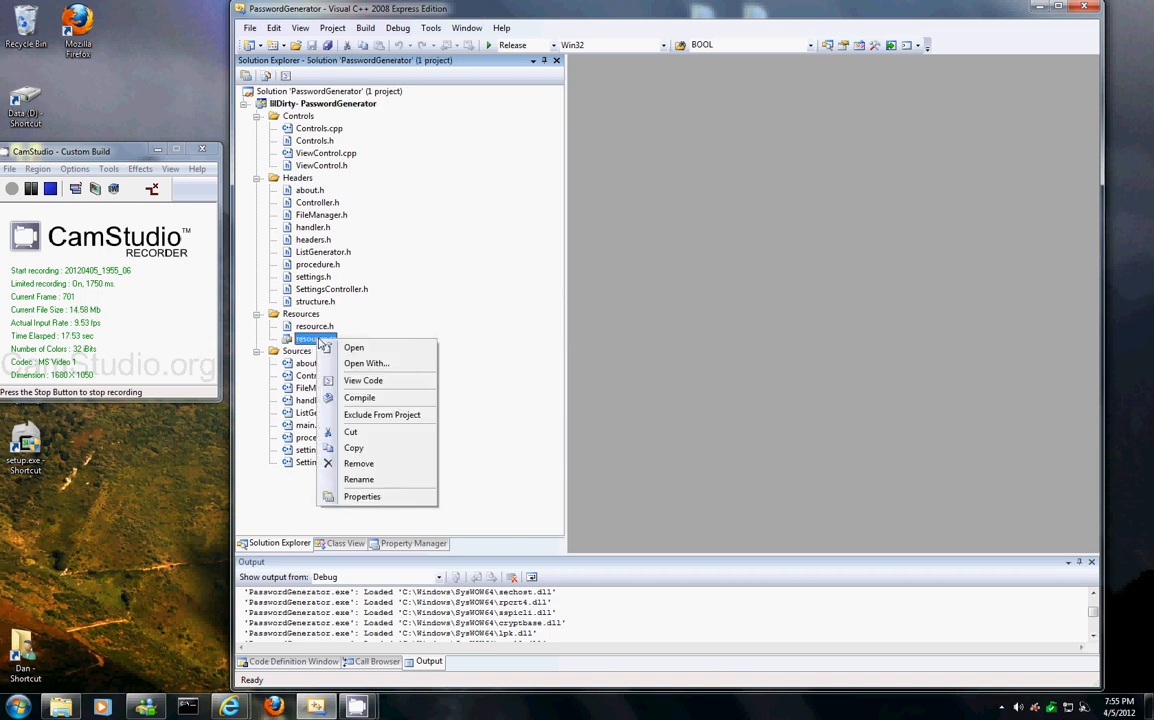
mouse_move(375, 397)
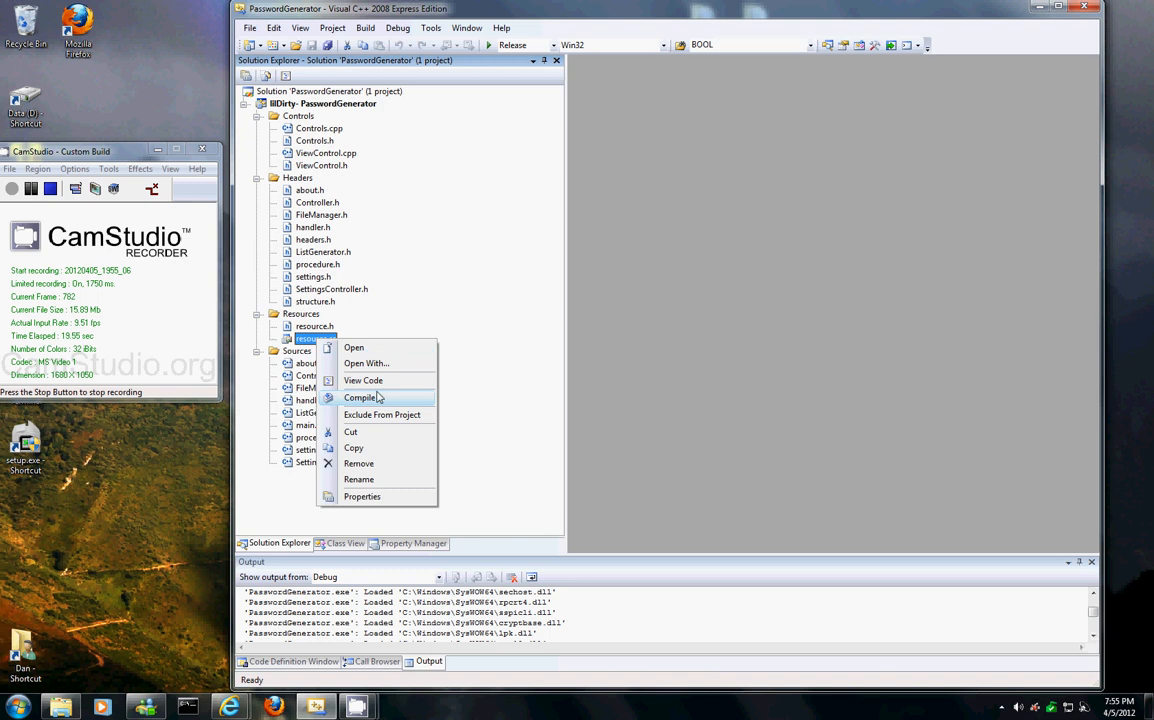
left_click(362, 380)
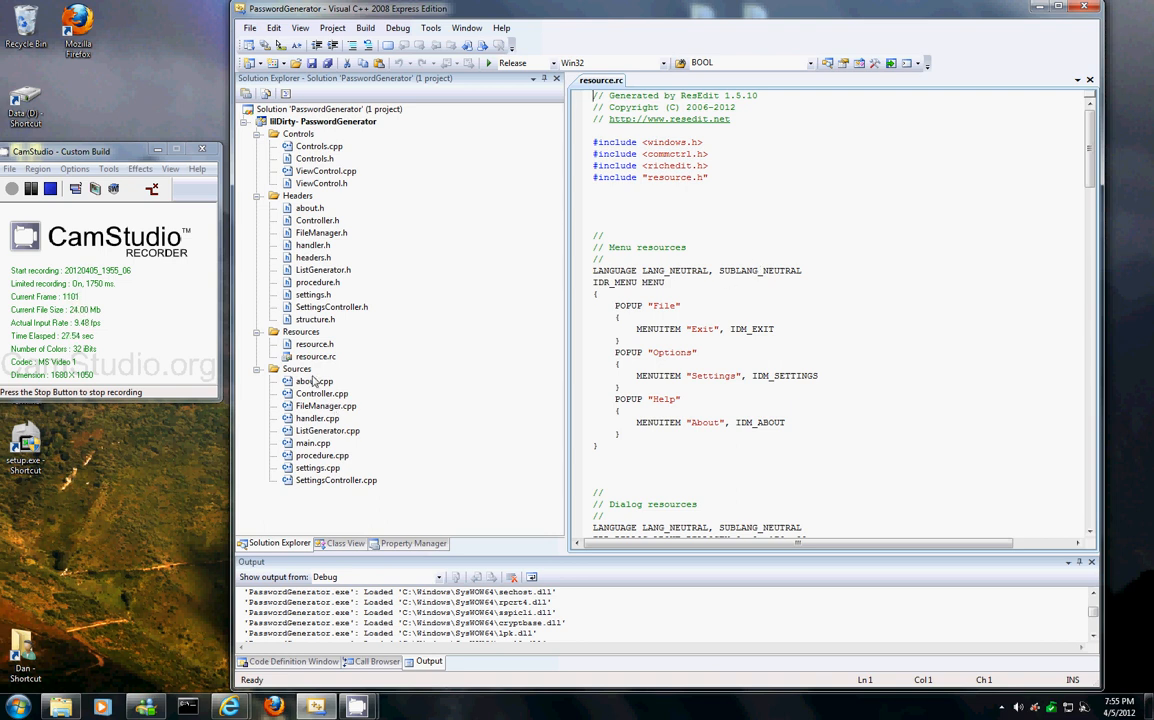
right_click(315, 356)
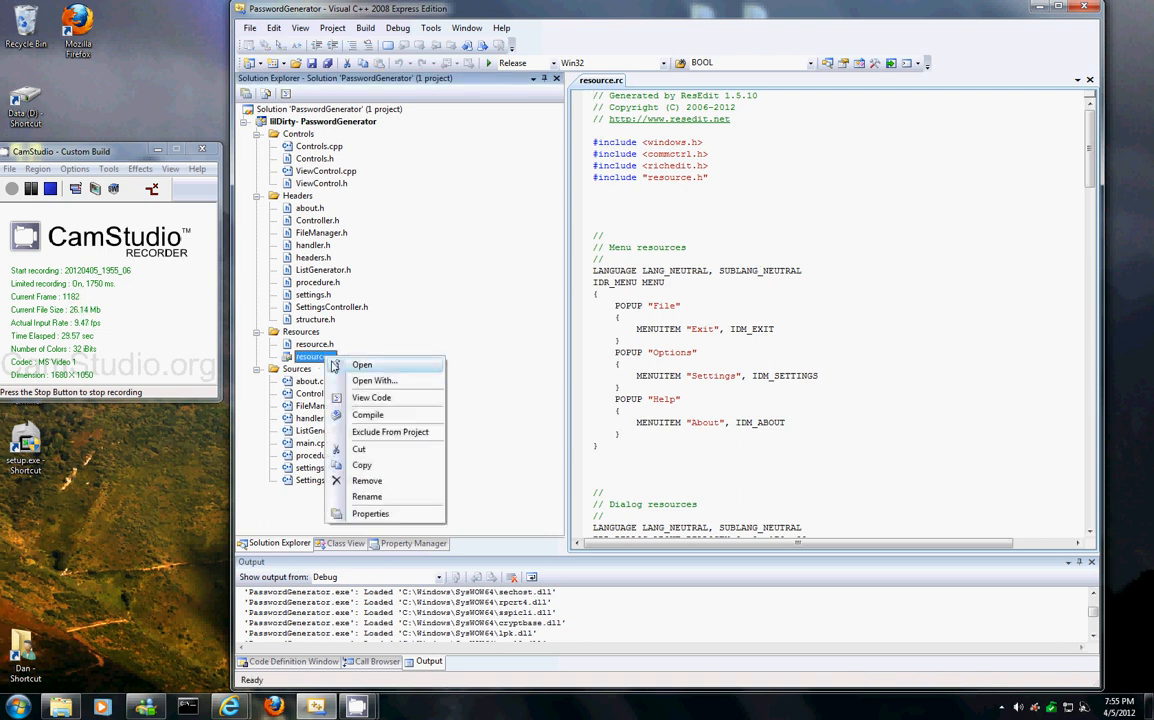
mouse_move(362, 365)
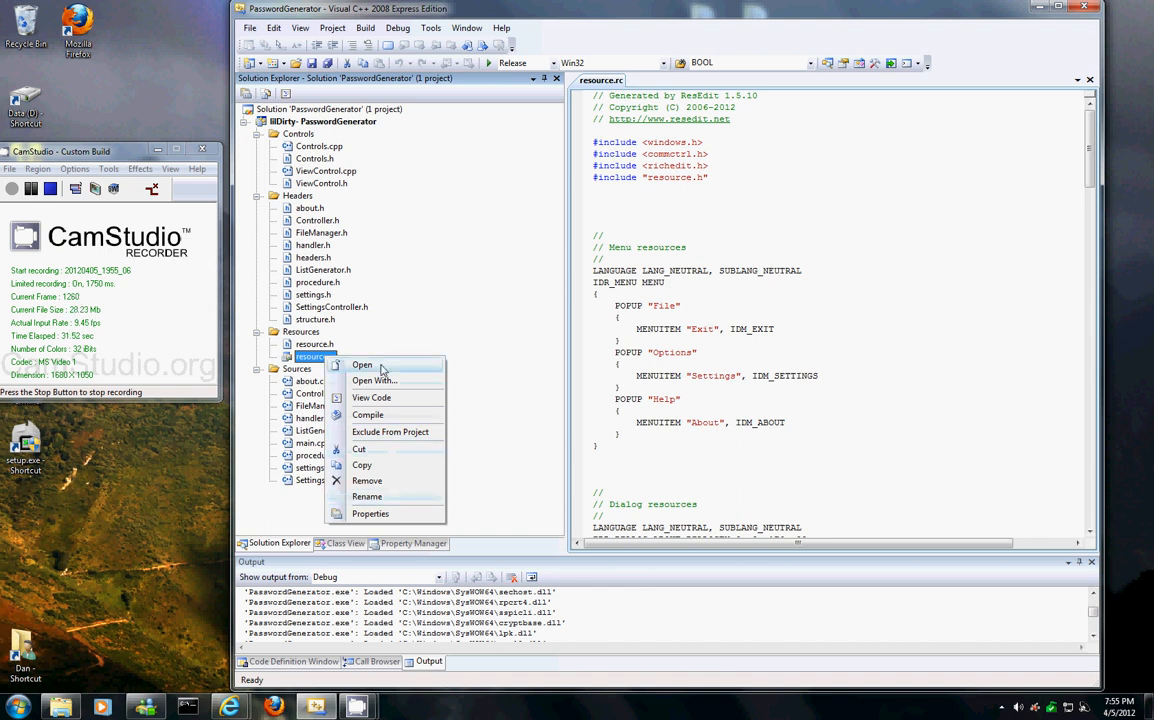
left_click(362, 364)
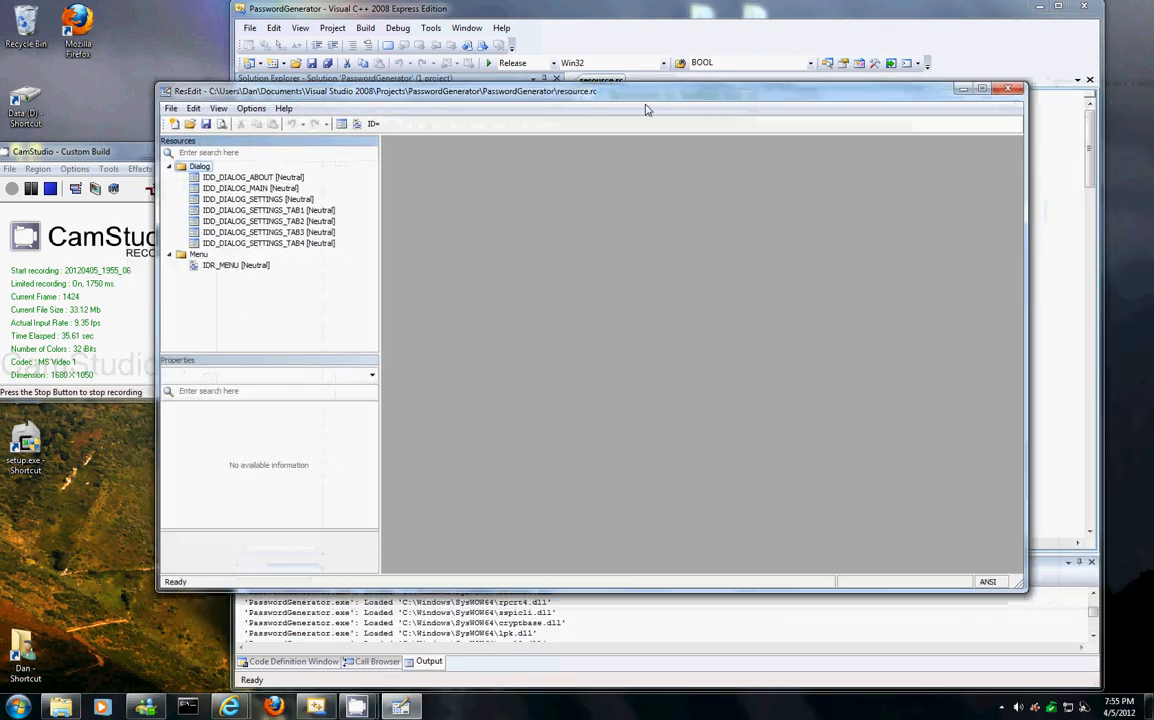
left_click(383, 118)
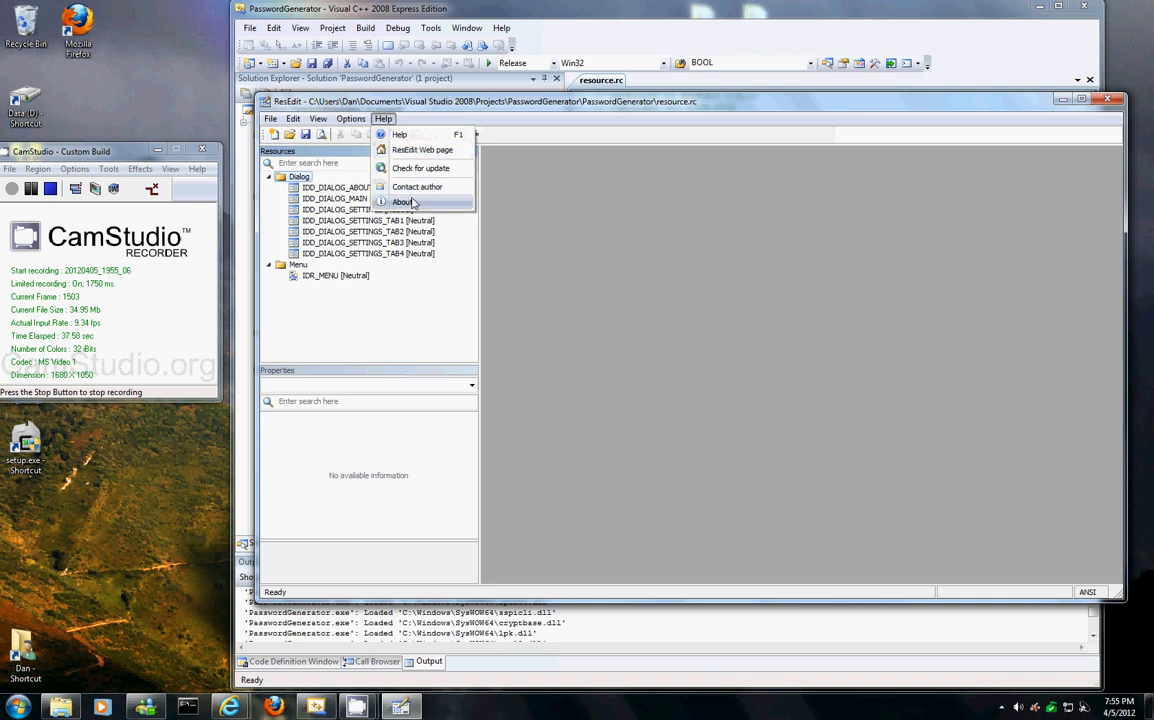
left_click(400, 201)
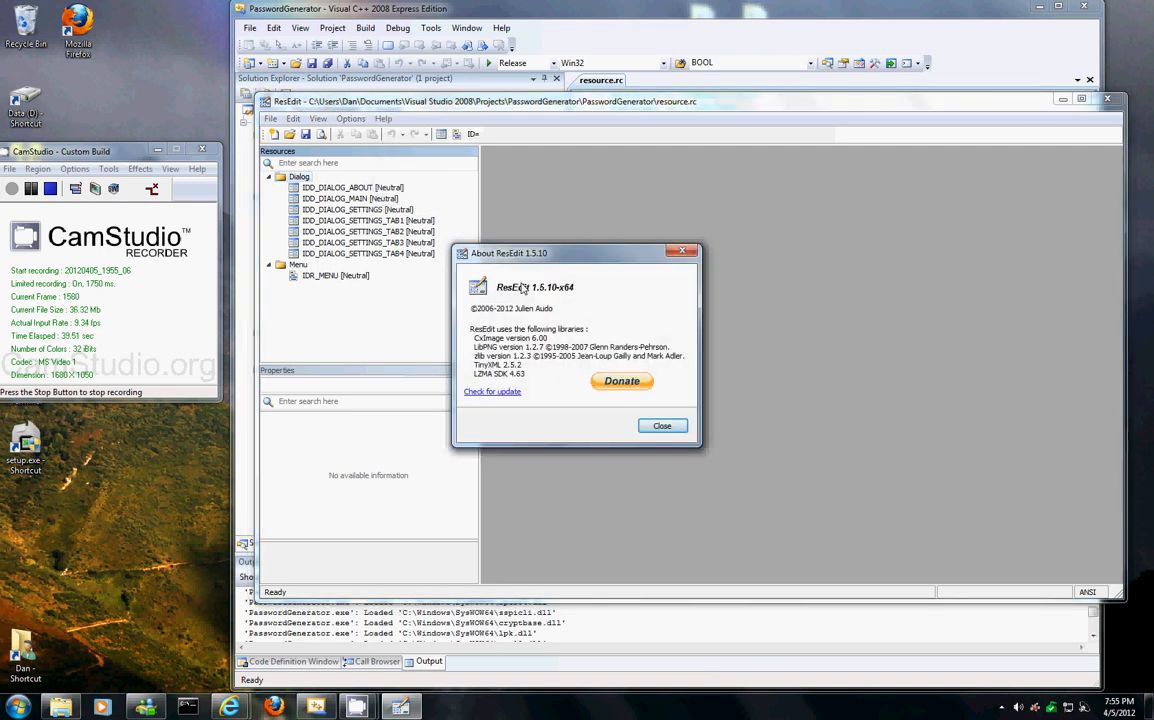
left_click_drag(575, 253, 625, 250)
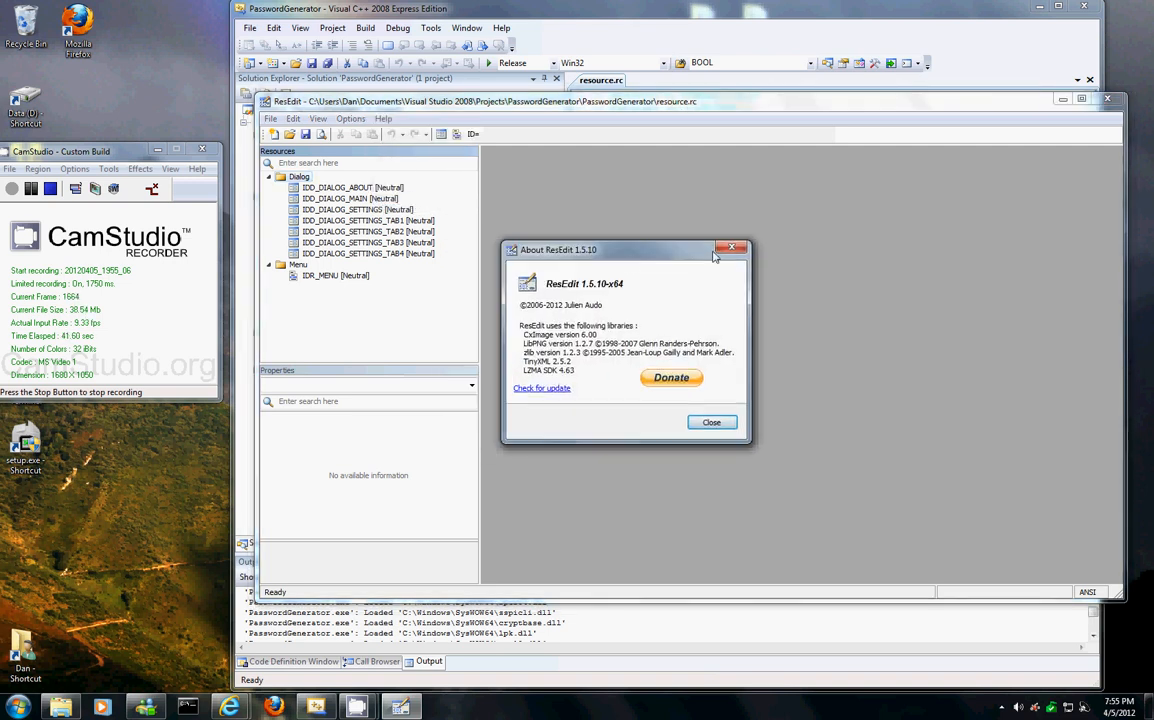
left_click(711, 422)
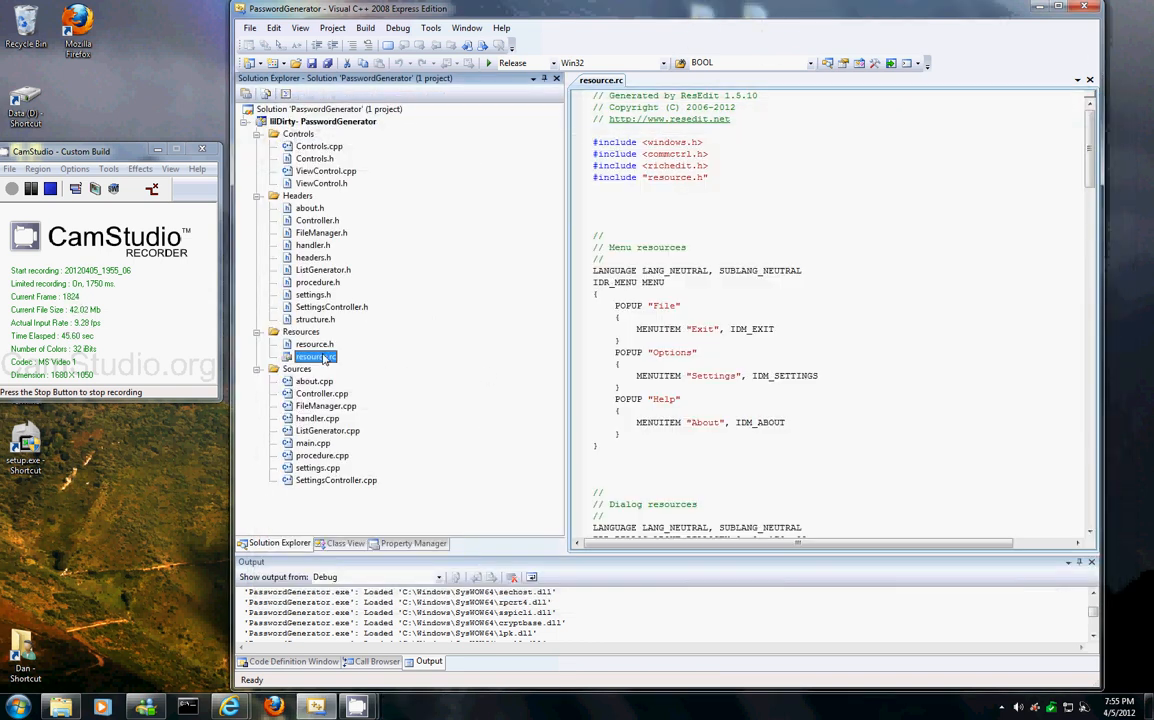
Reopen resource.rc through Open With, keeping ResEdit as the default program.
right_click(315, 356)
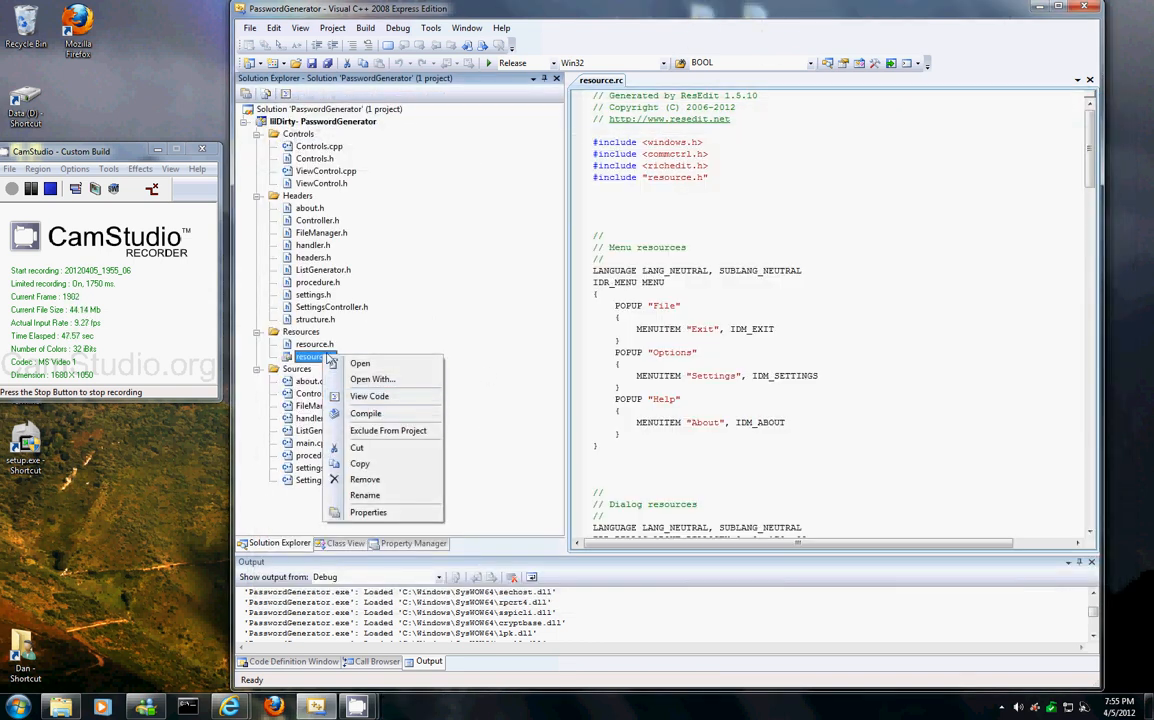
left_click(371, 379)
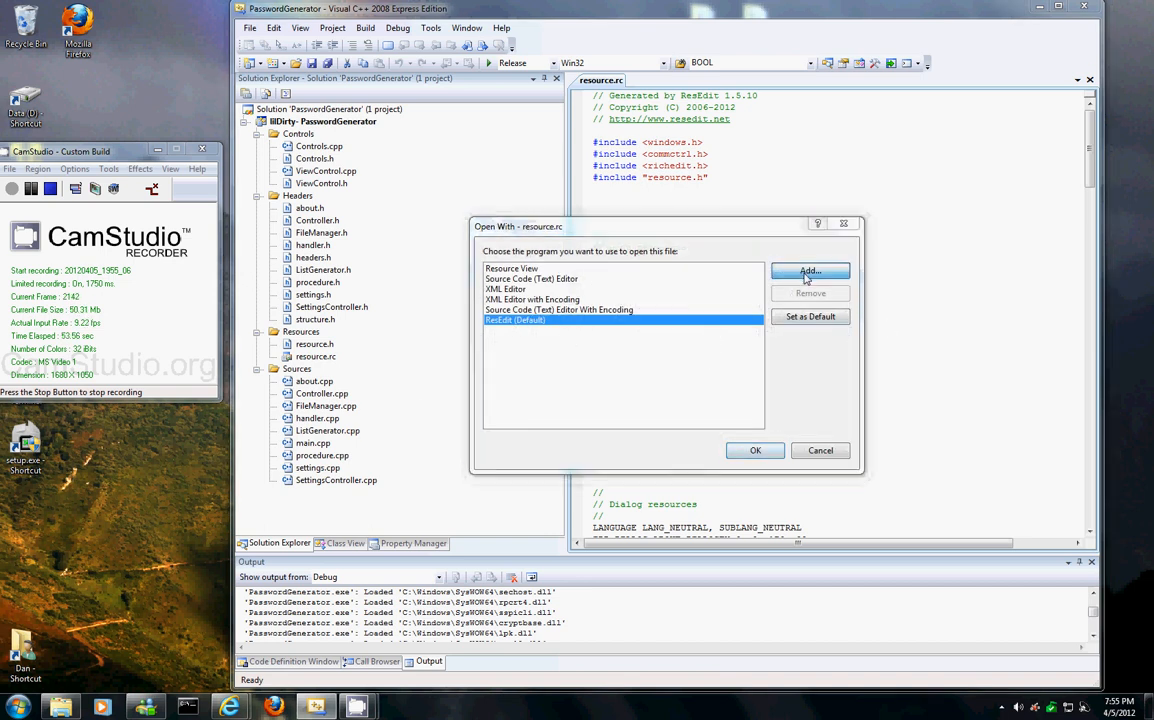
left_click(809, 271)
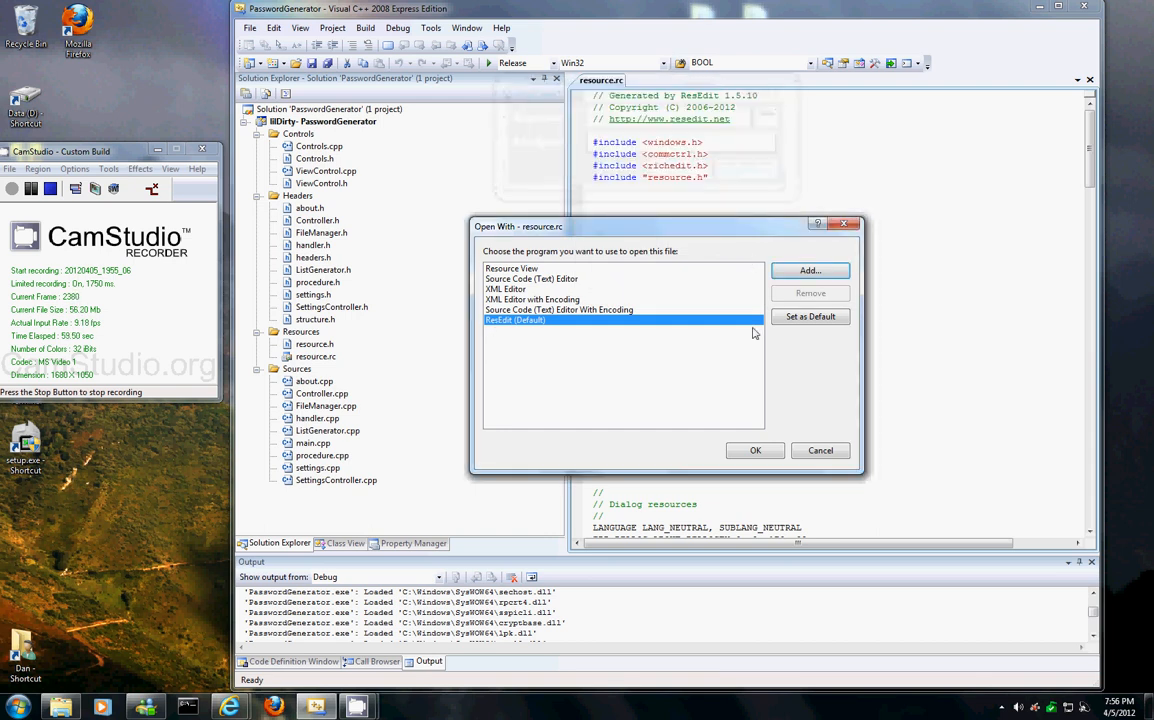
left_click(755, 450)
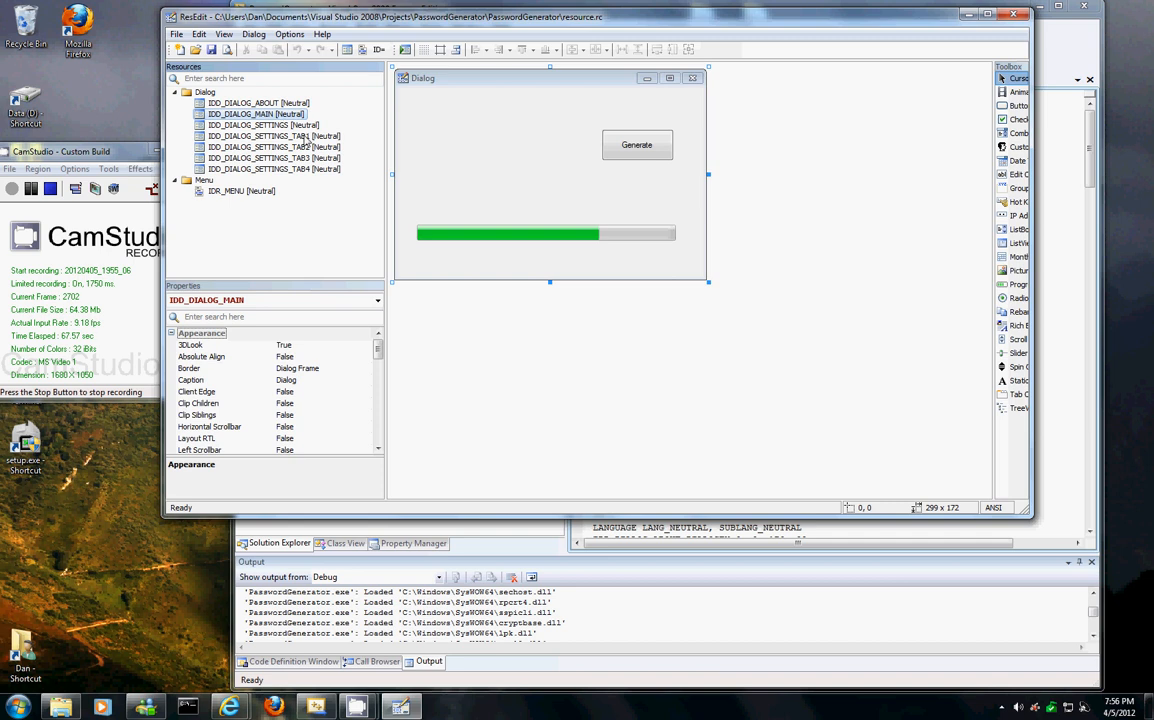
Preview IDD_DIALOG_MAIN and then IDD_DIALOG_SETTINGS_TAB2 in ResEdit's Resources tree.
left_click(272, 147)
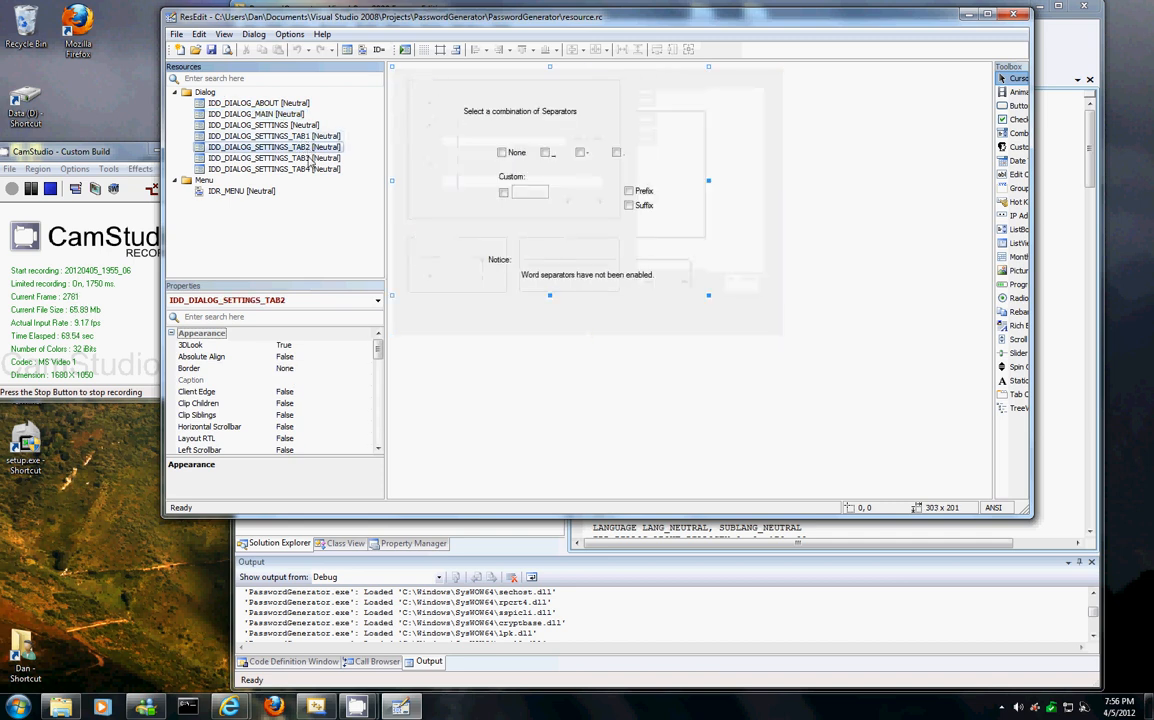
left_click(265, 168)
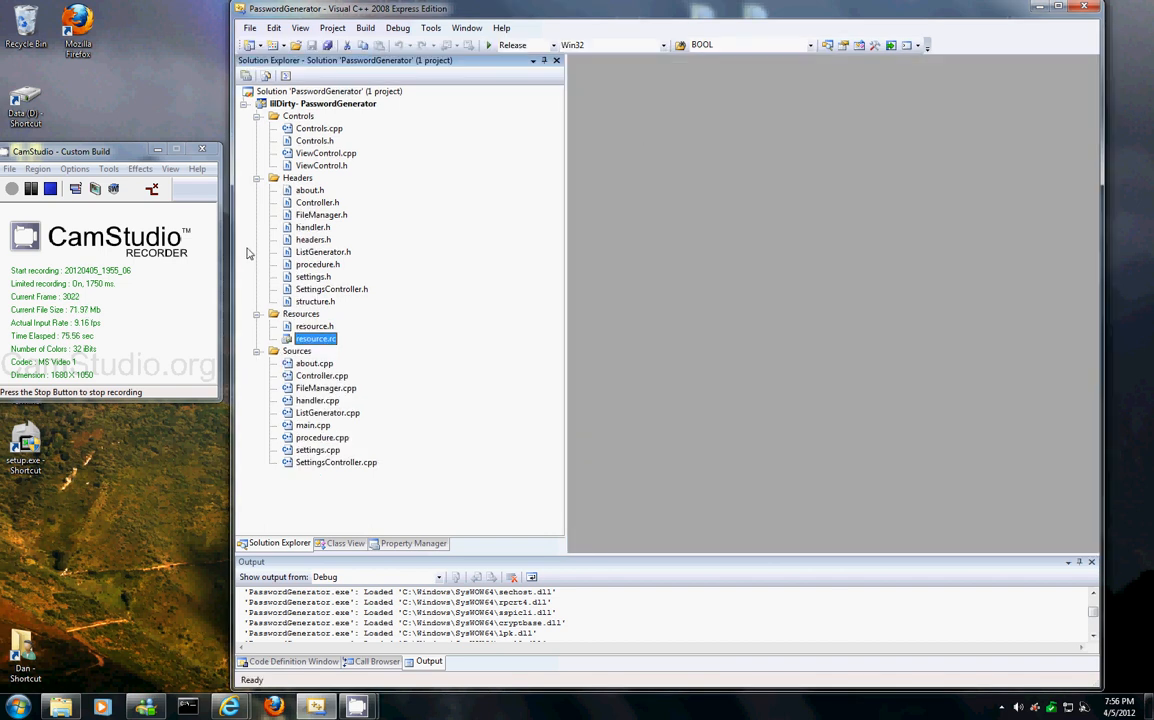
mouse_move(633, 395)
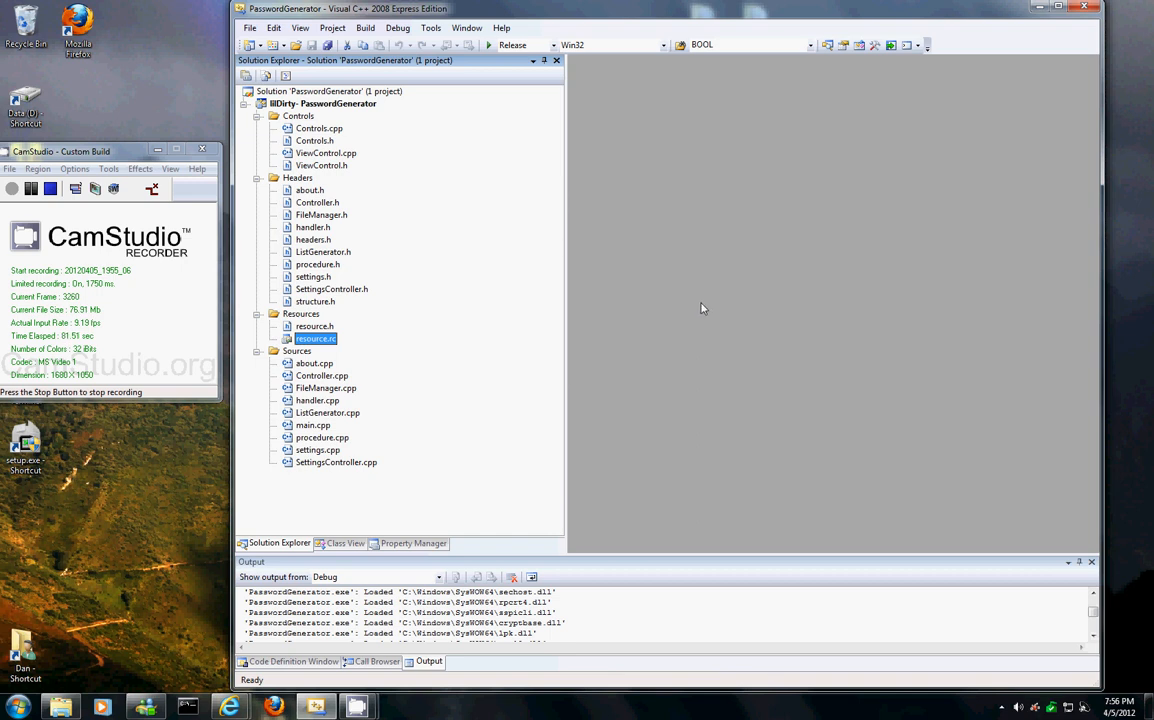
mouse_move(780, 230)
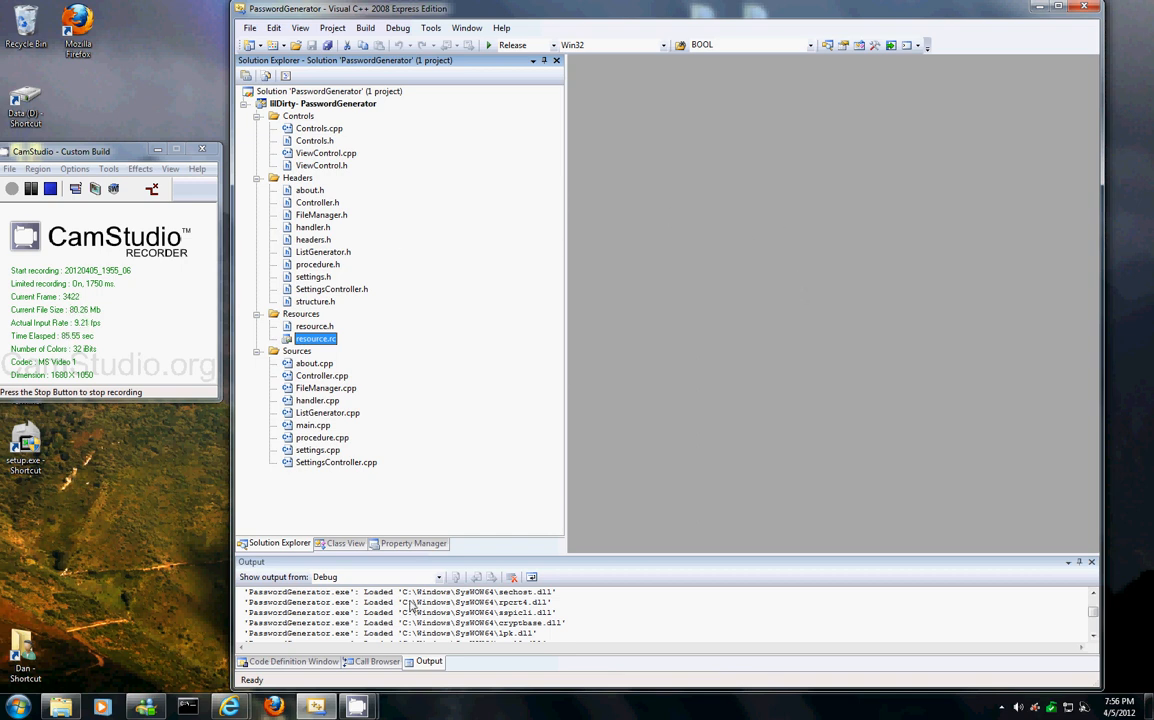
Review WinMain in main.cpp and the ApplicationHandler class in handler.h, then open procedure.cpp.
double_click(313, 442)
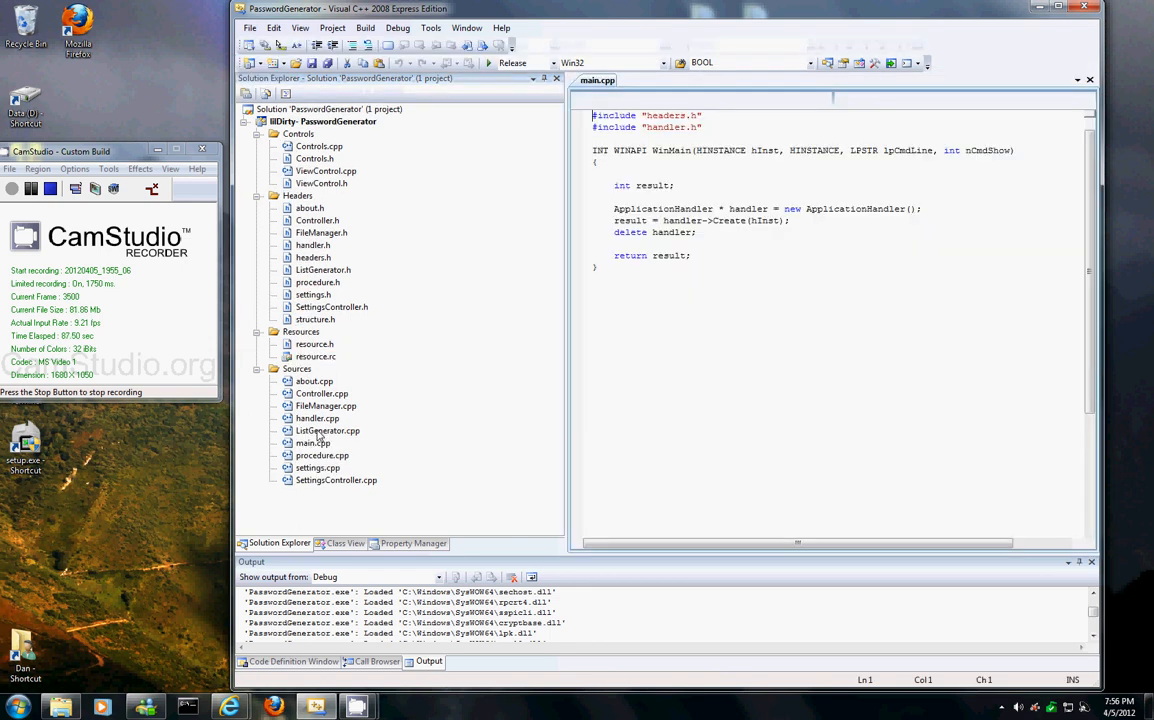
left_click(750, 354)
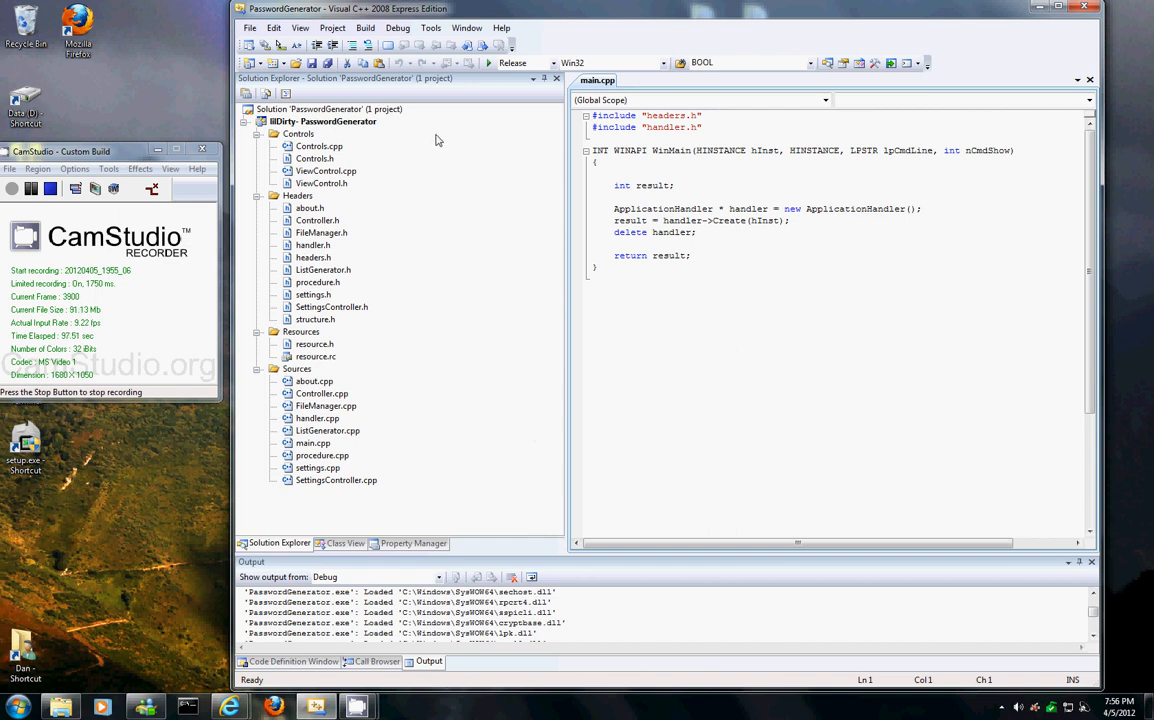
mouse_move(479, 431)
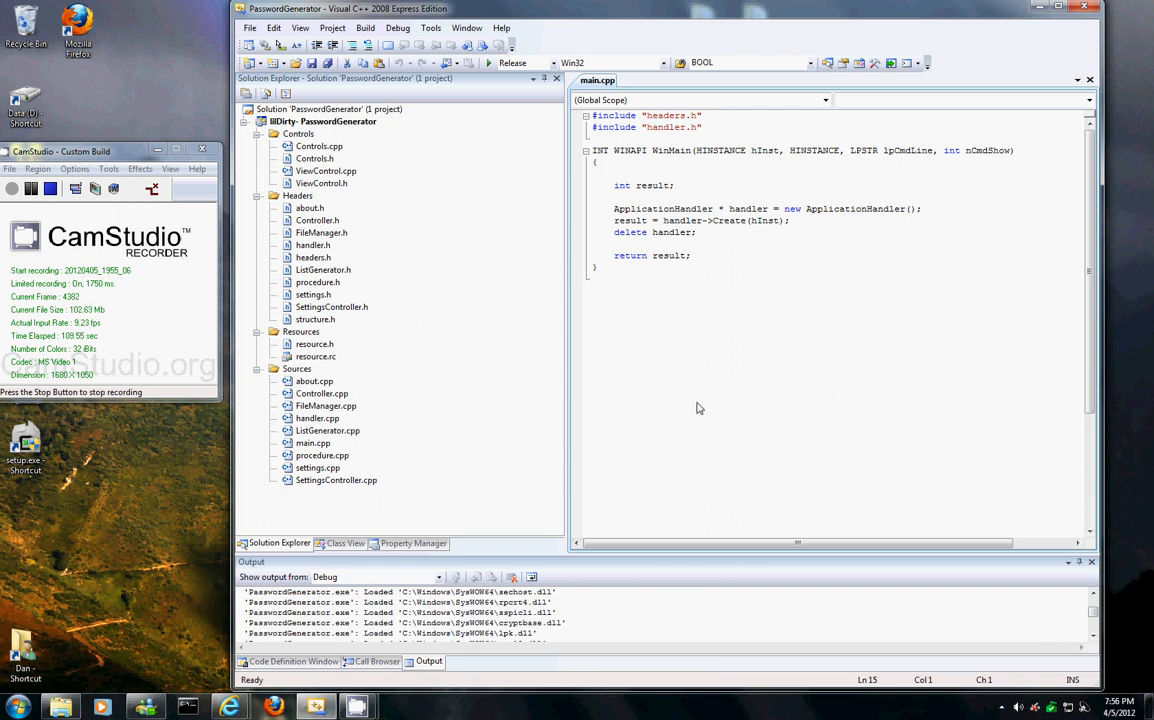
left_click(697, 232)
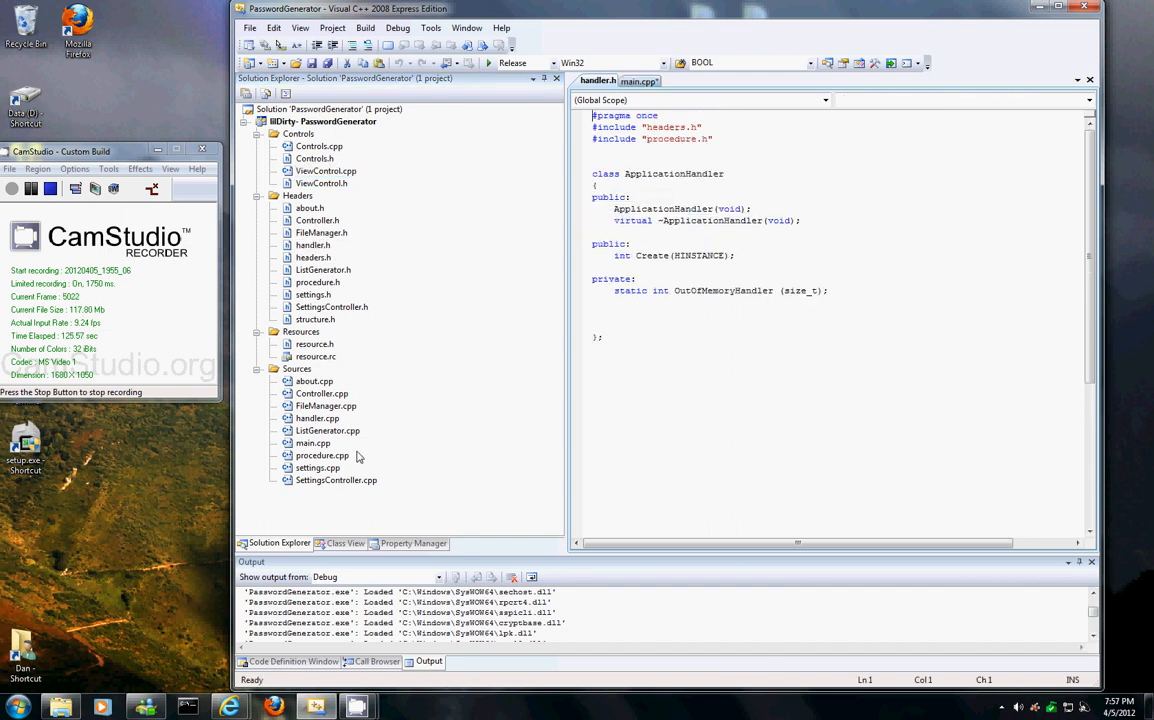
double_click(314, 418)
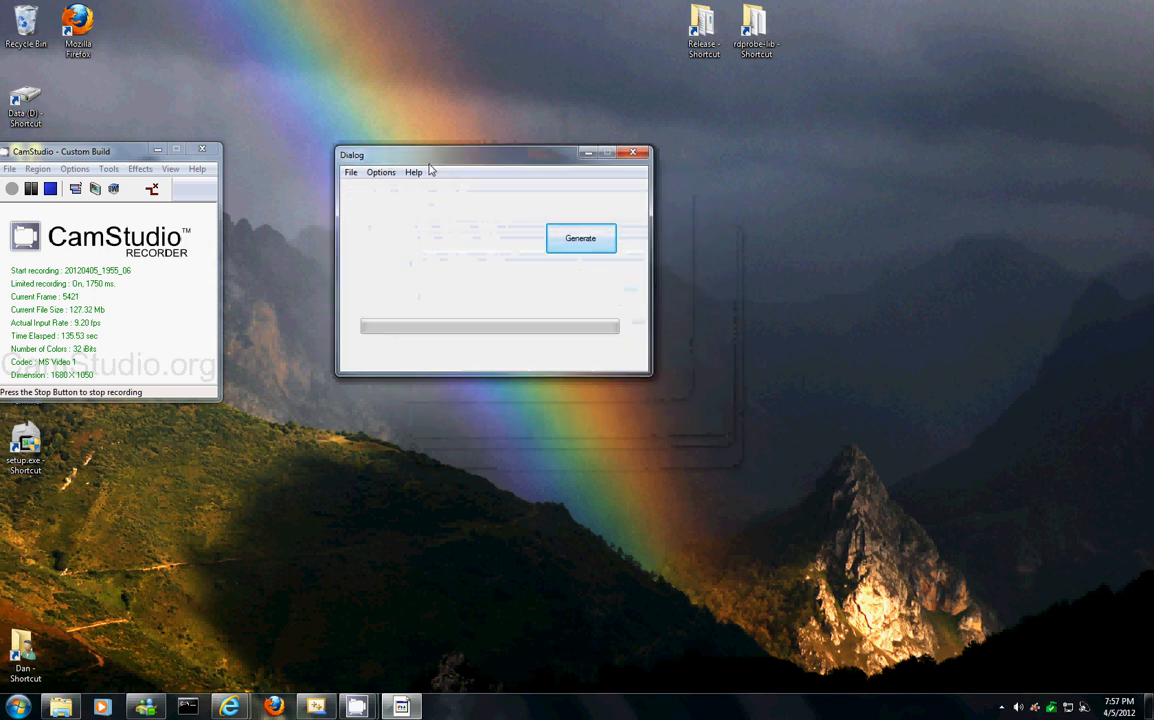
Open Help > About in the running app and dismiss the version 1.0 box.
left_click(413, 172)
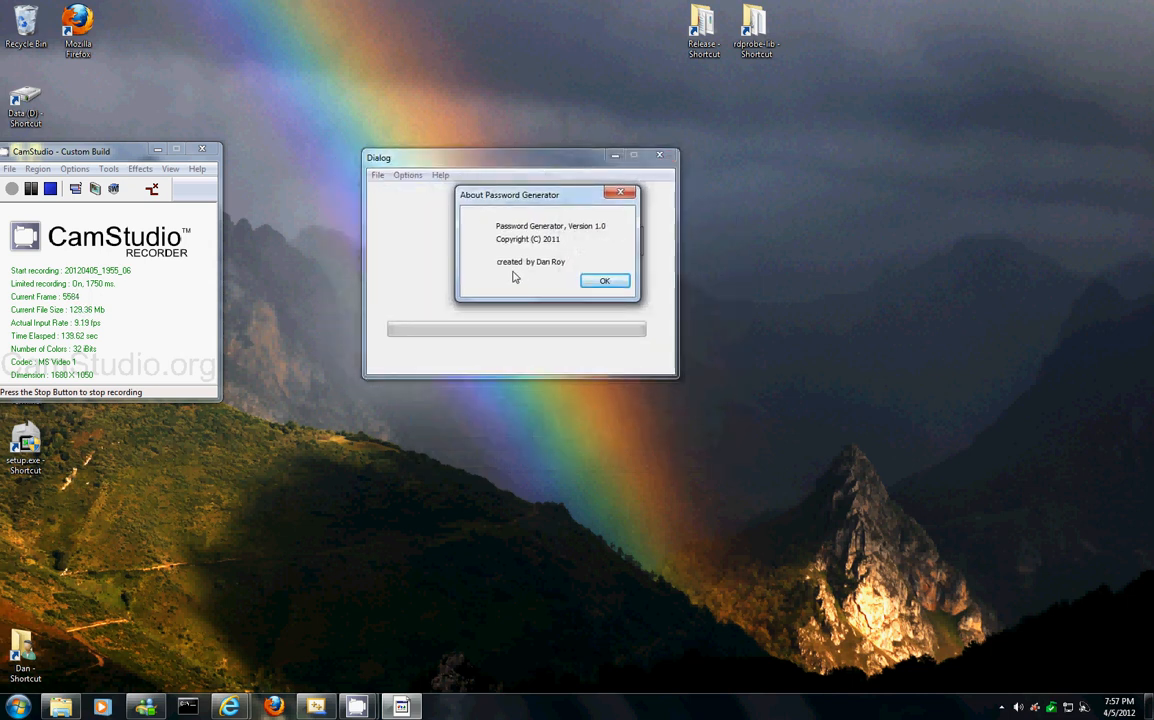
left_click(604, 280)
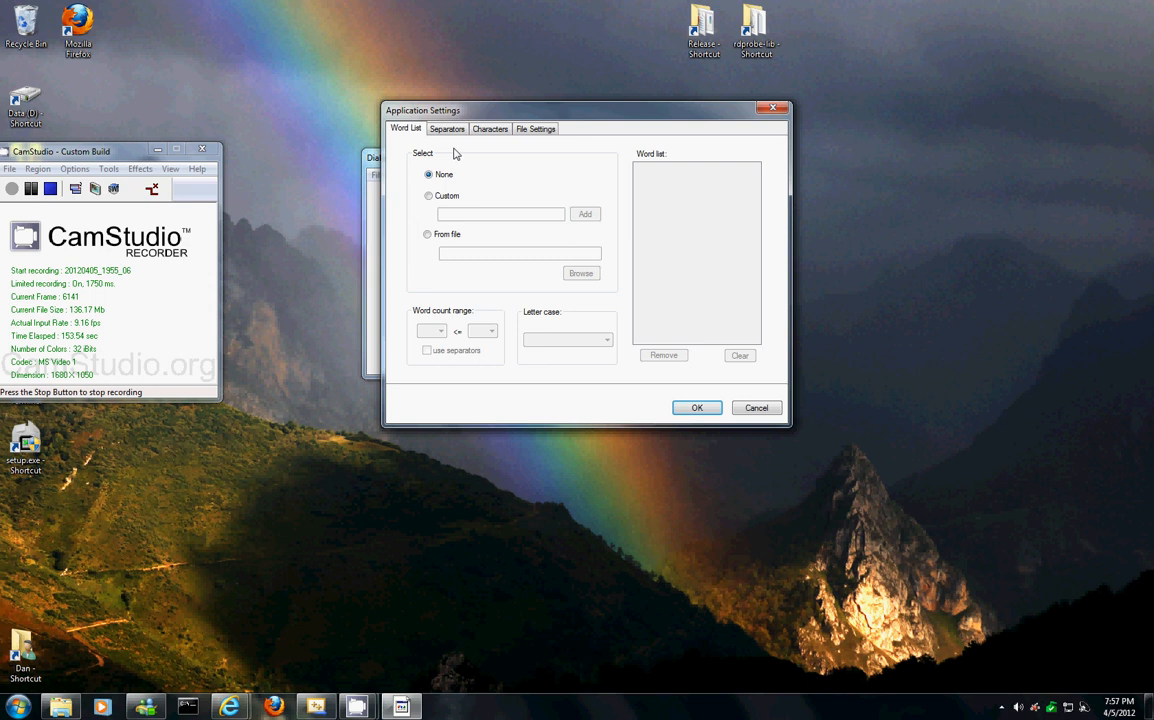
Select Custom and add led zeppelin, pink floyd, 1969 and 69 to the word list.
left_click(429, 195)
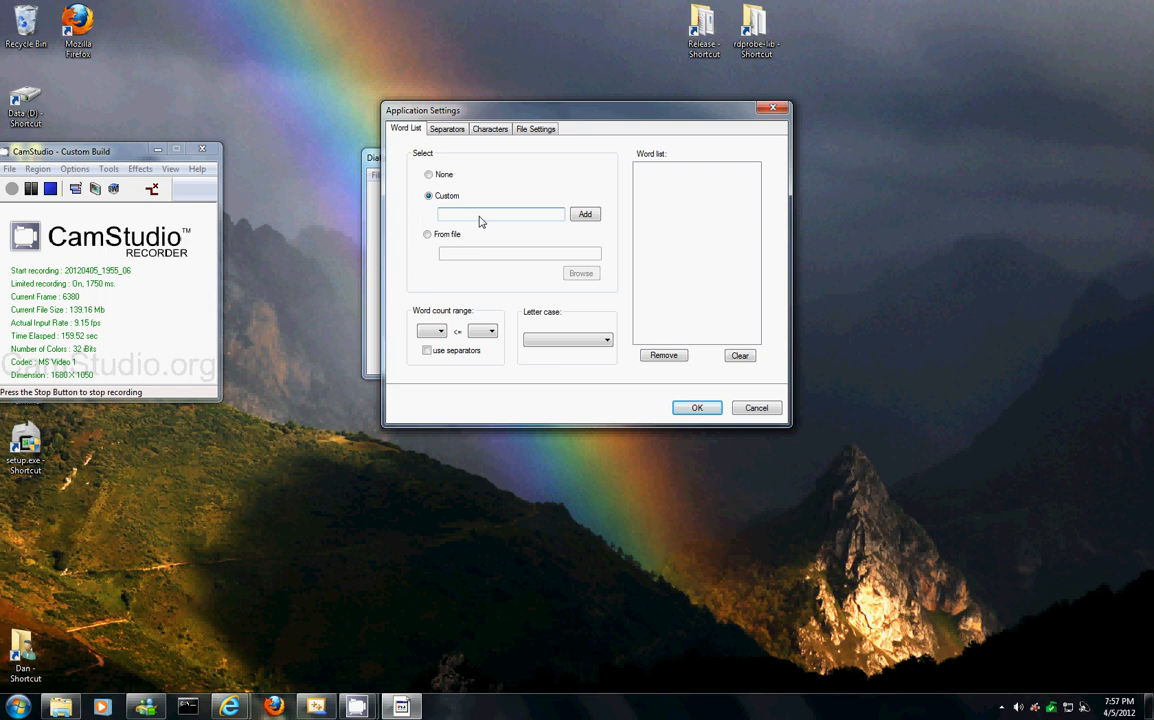
type("led zepplin")
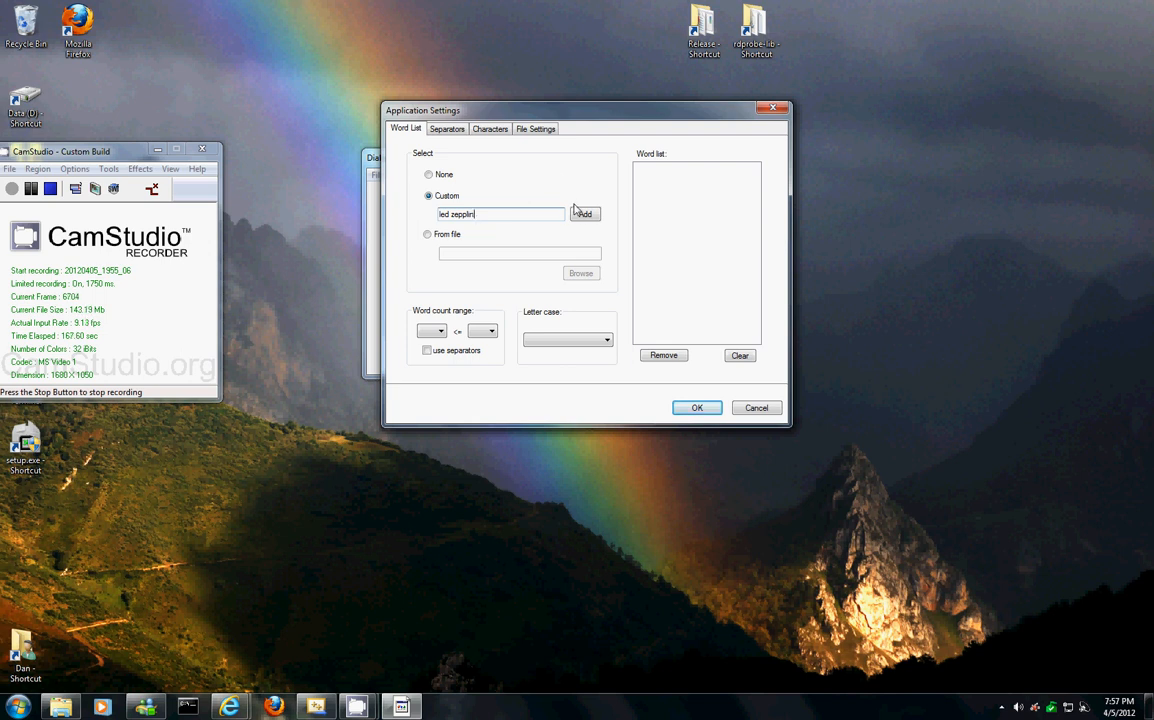
left_click(584, 214)
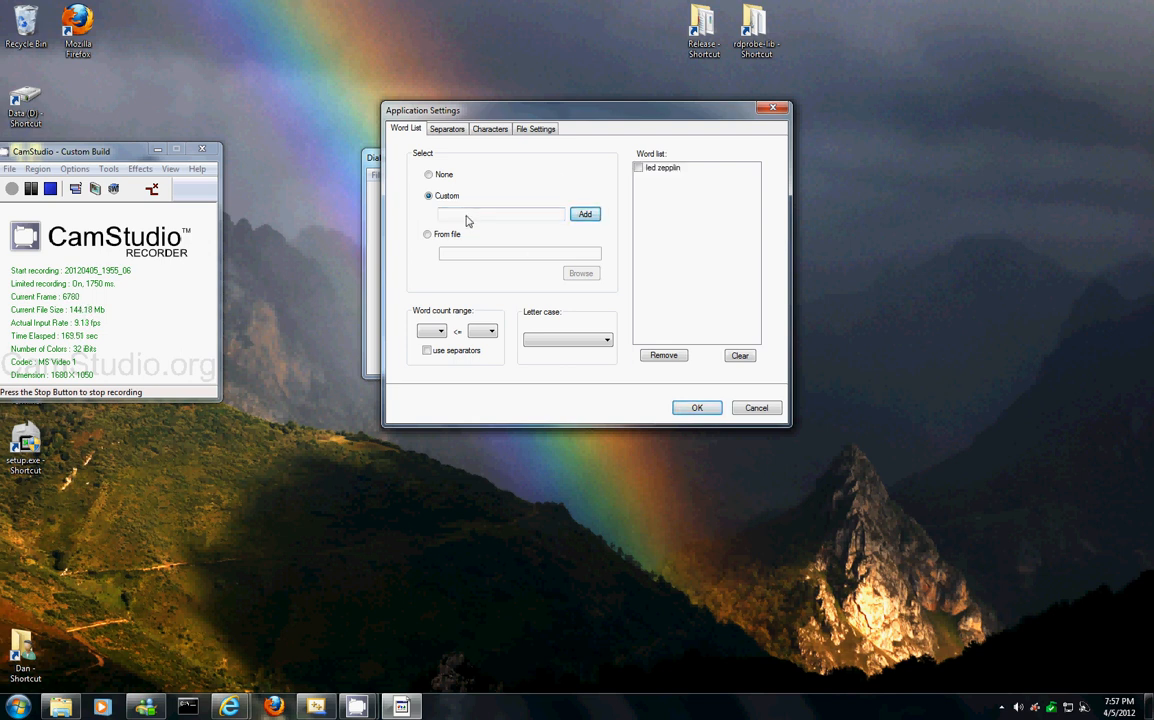
type("pink floyd")
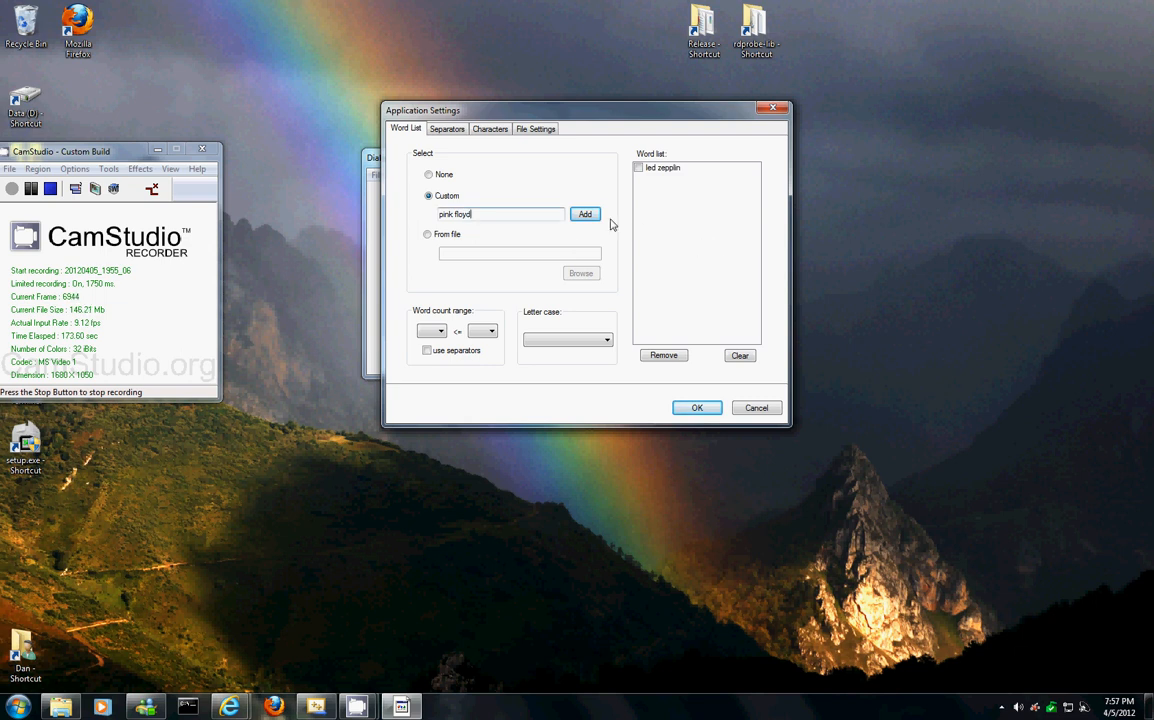
left_click(584, 214)
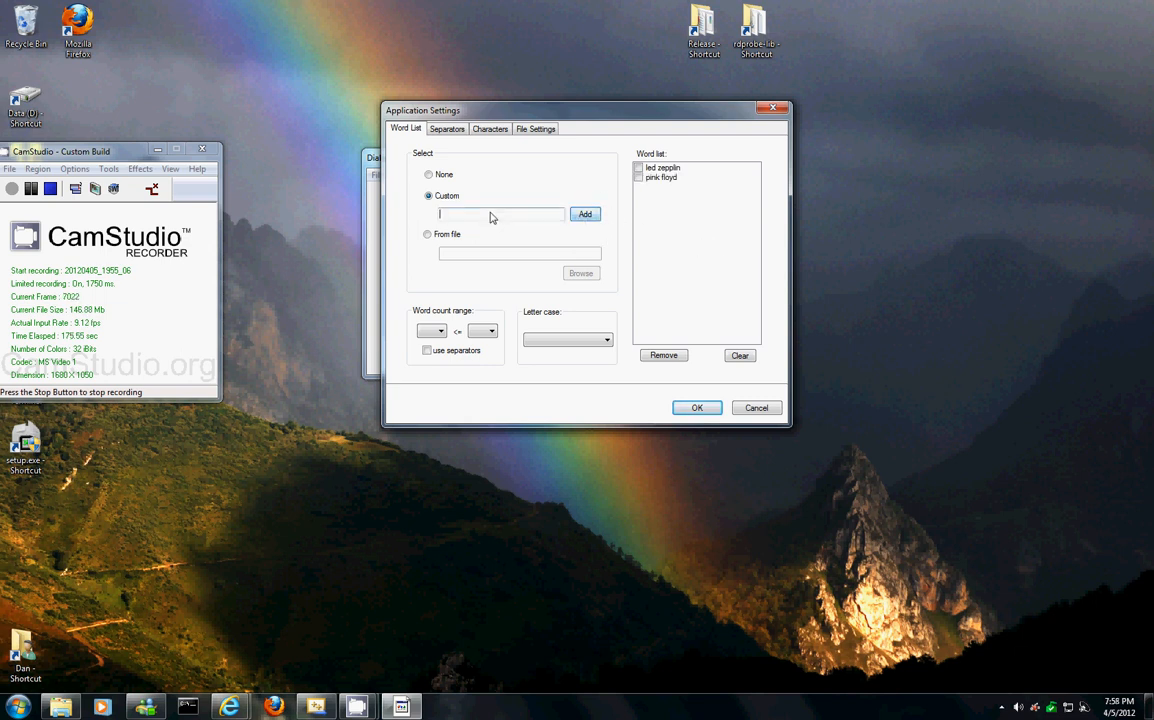
type("1")
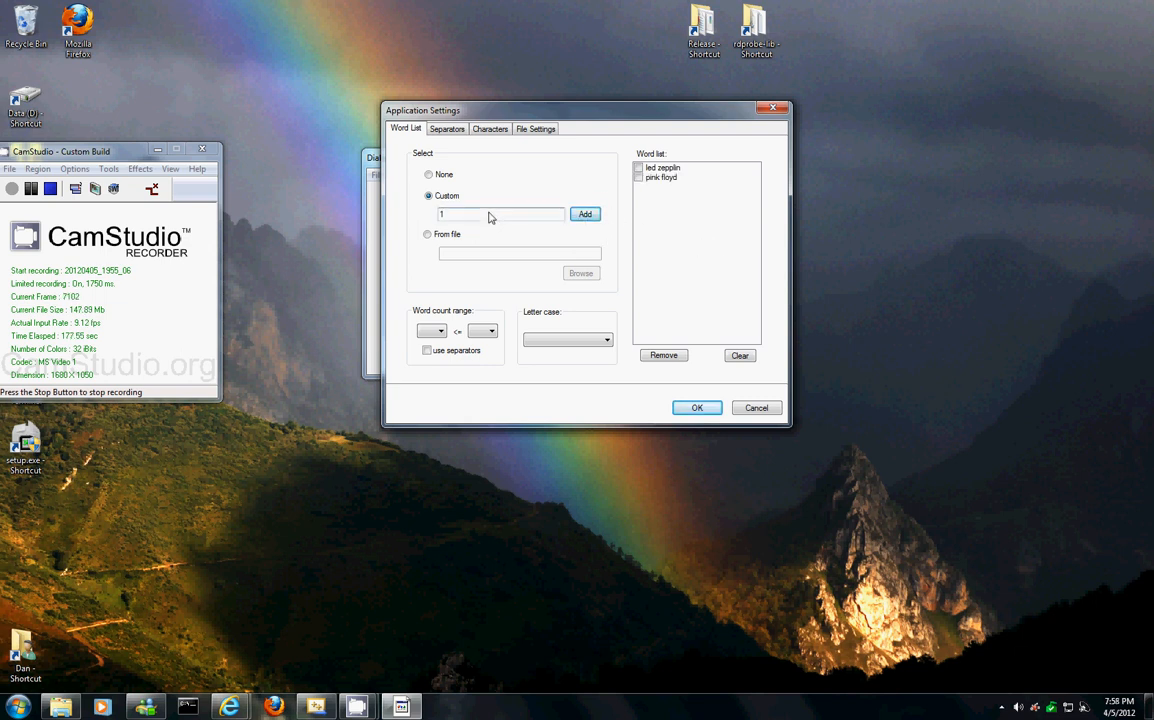
left_click(584, 214)
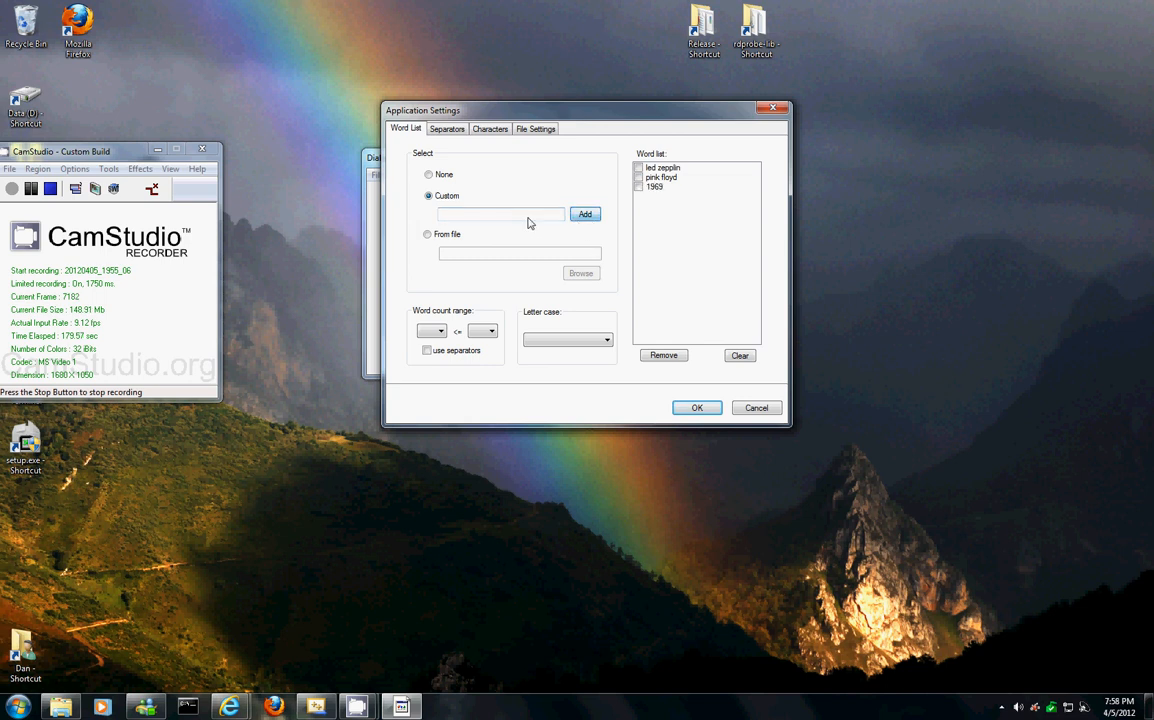
type("69")
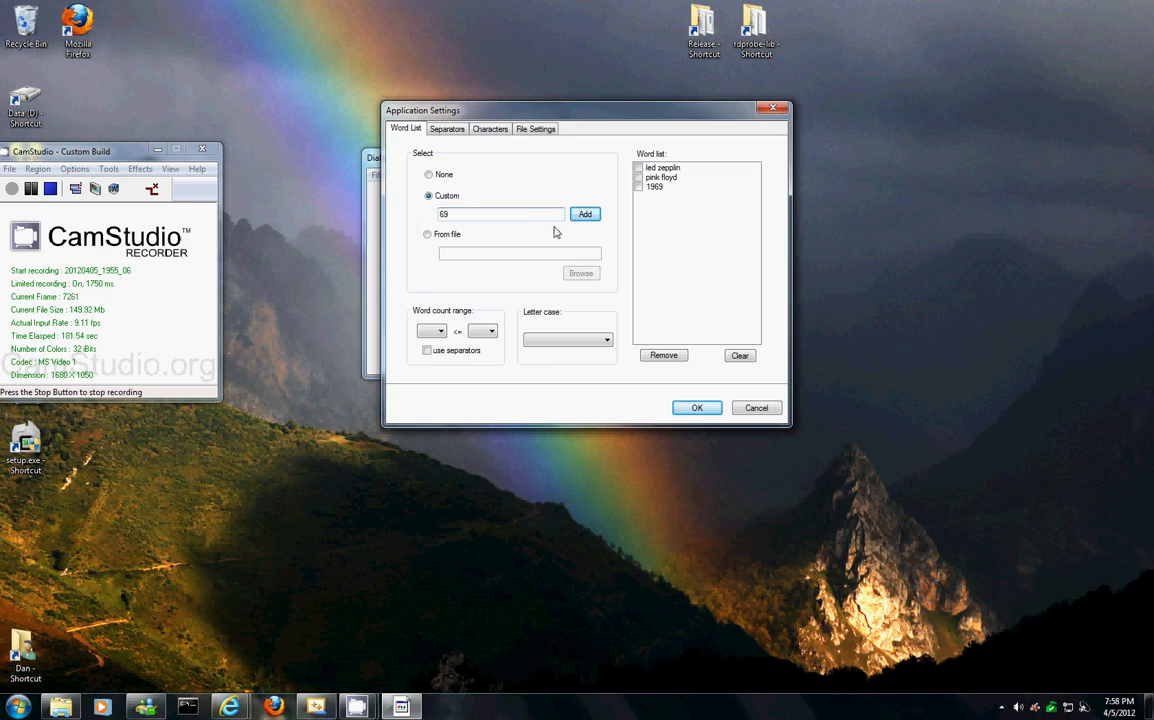
left_click(584, 214)
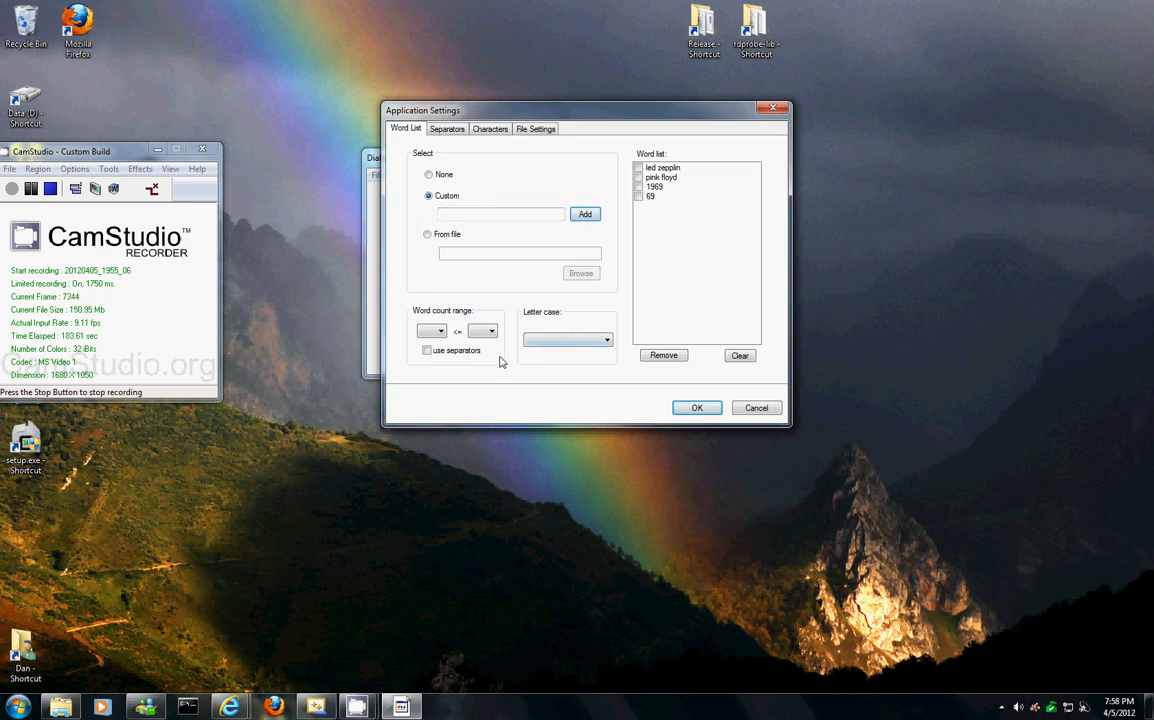
left_click(491, 331)
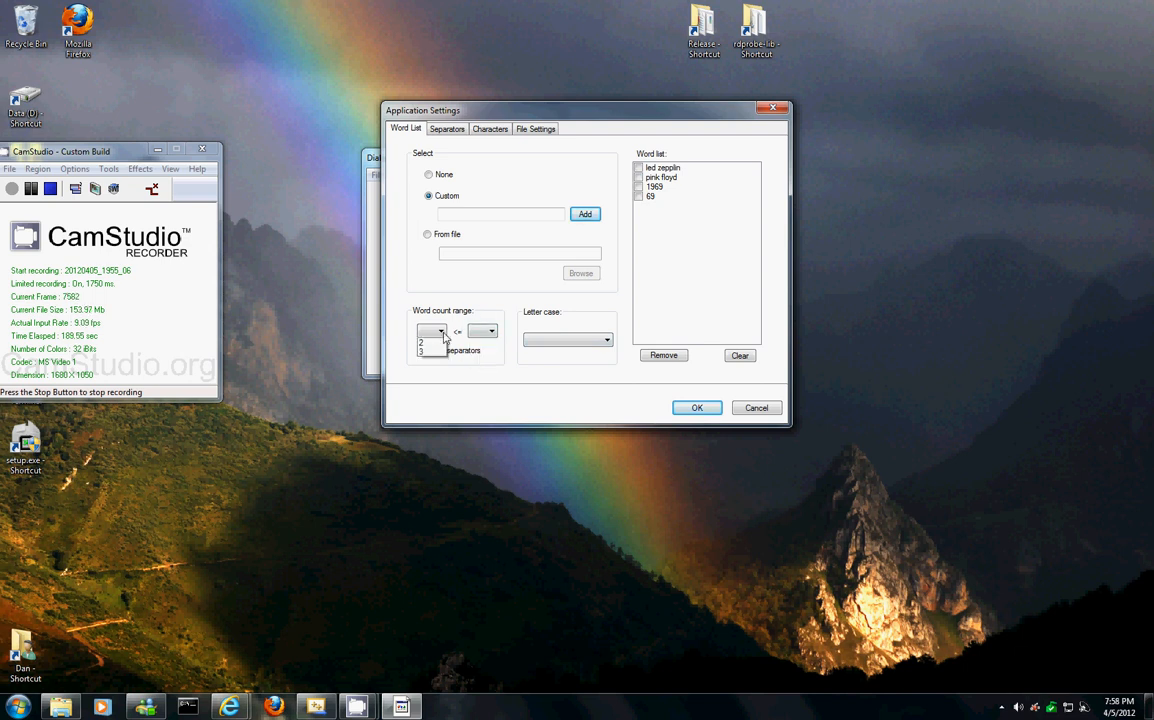
Tick use separators and switch the word source to From file.
left_click(431, 331)
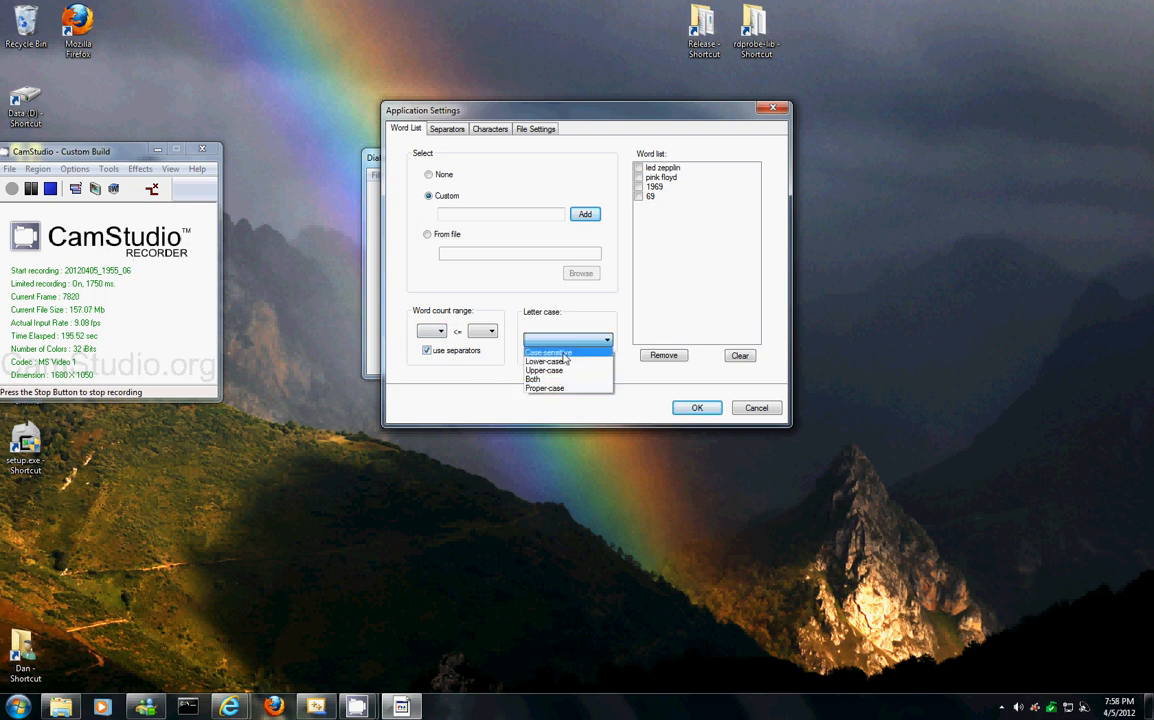
mouse_move(564, 380)
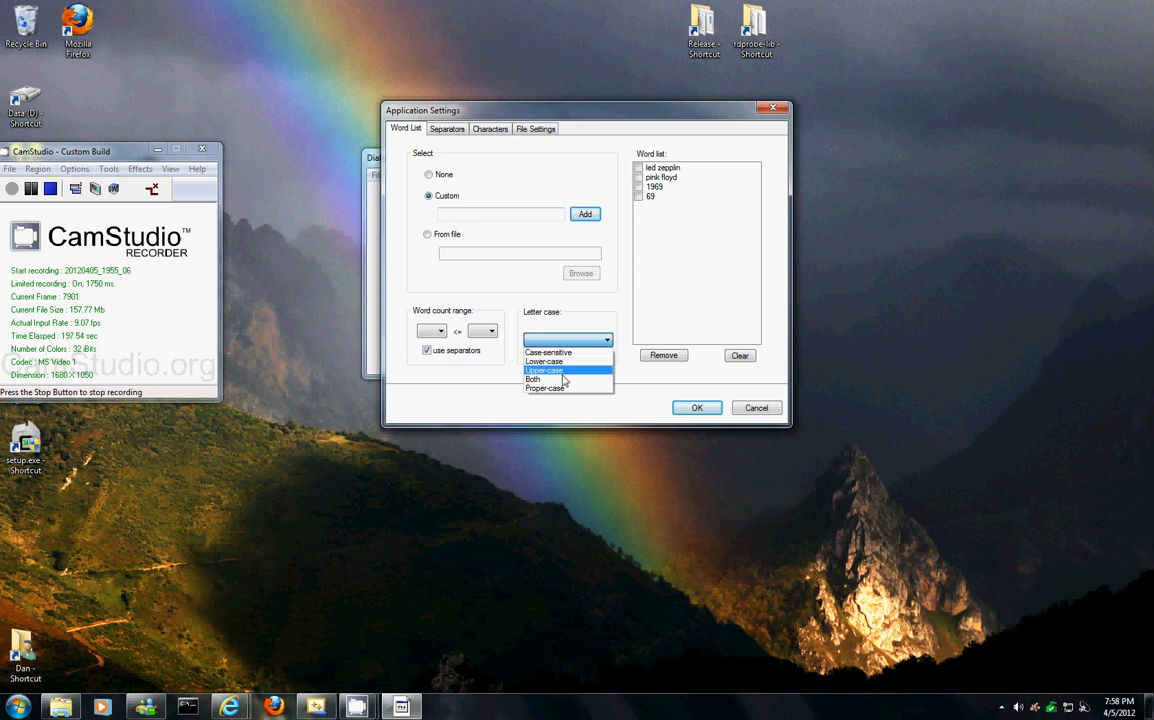
left_click(428, 234)
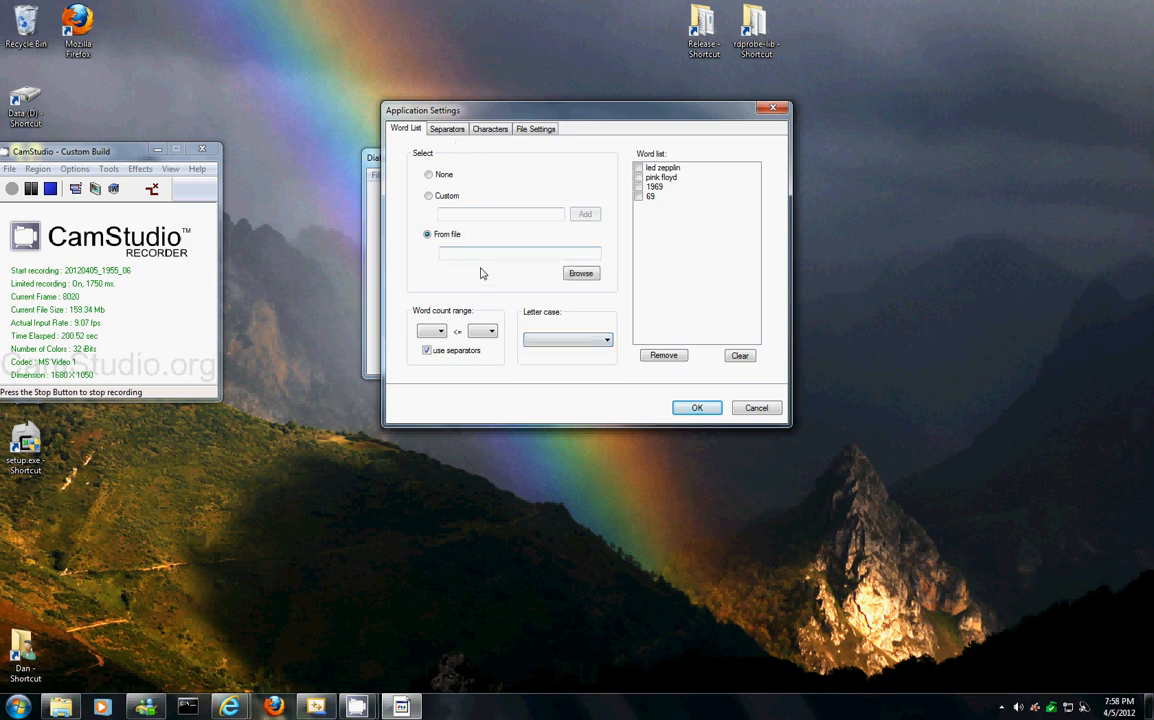
mouse_move(490, 187)
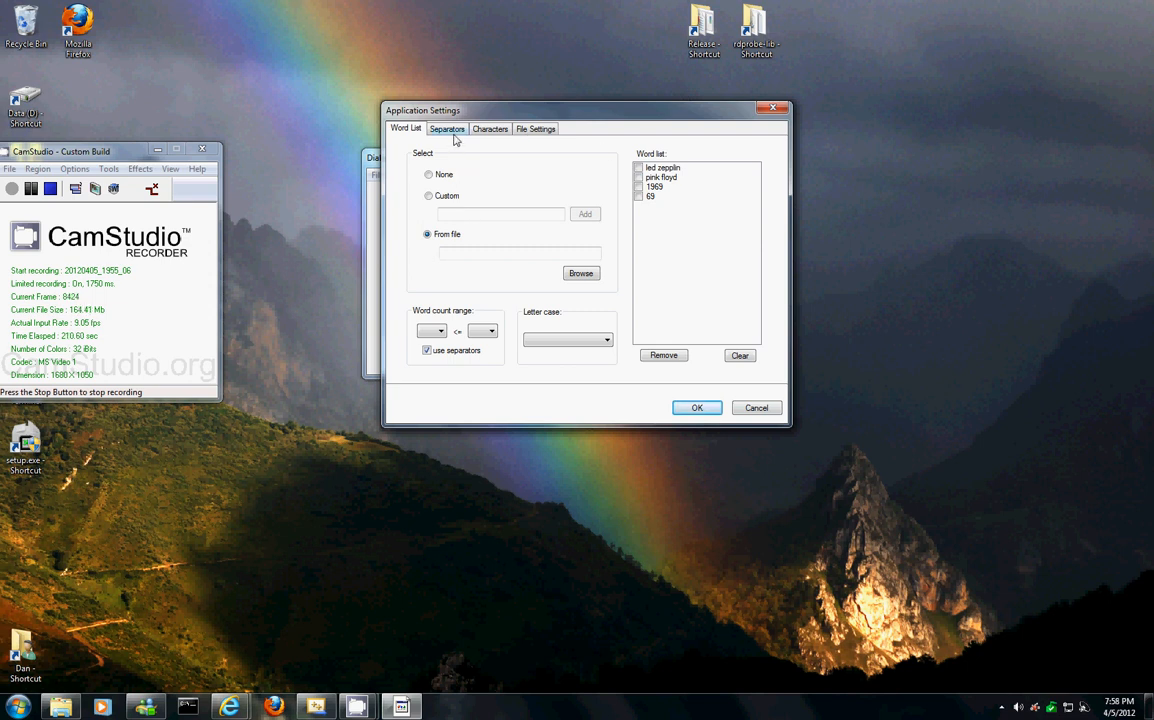
On the Separators tab, tick the None, underscore and hyphen separator options.
left_click(449, 128)
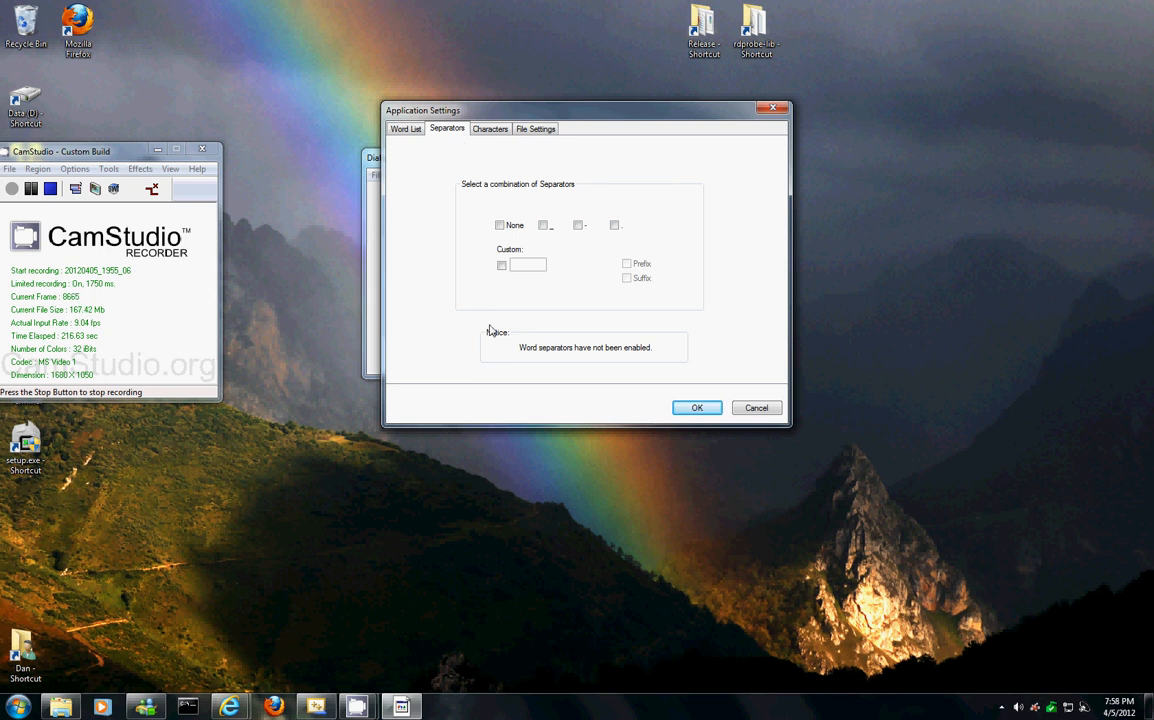
mouse_move(576, 251)
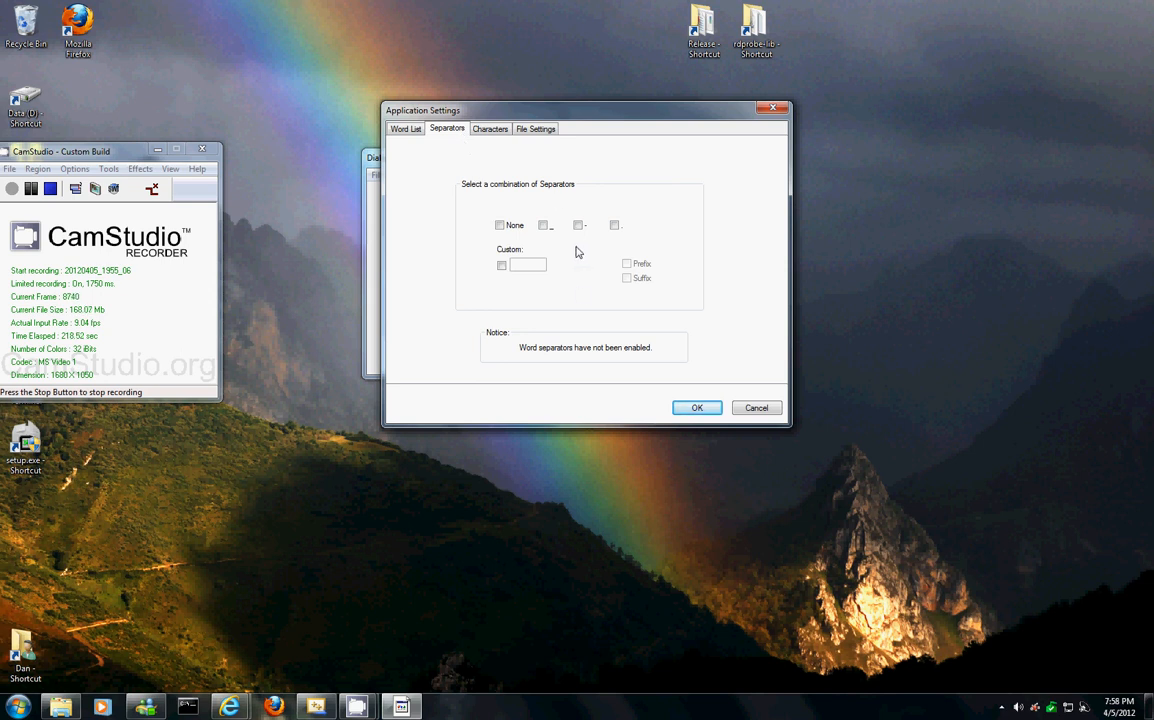
left_click(500, 224)
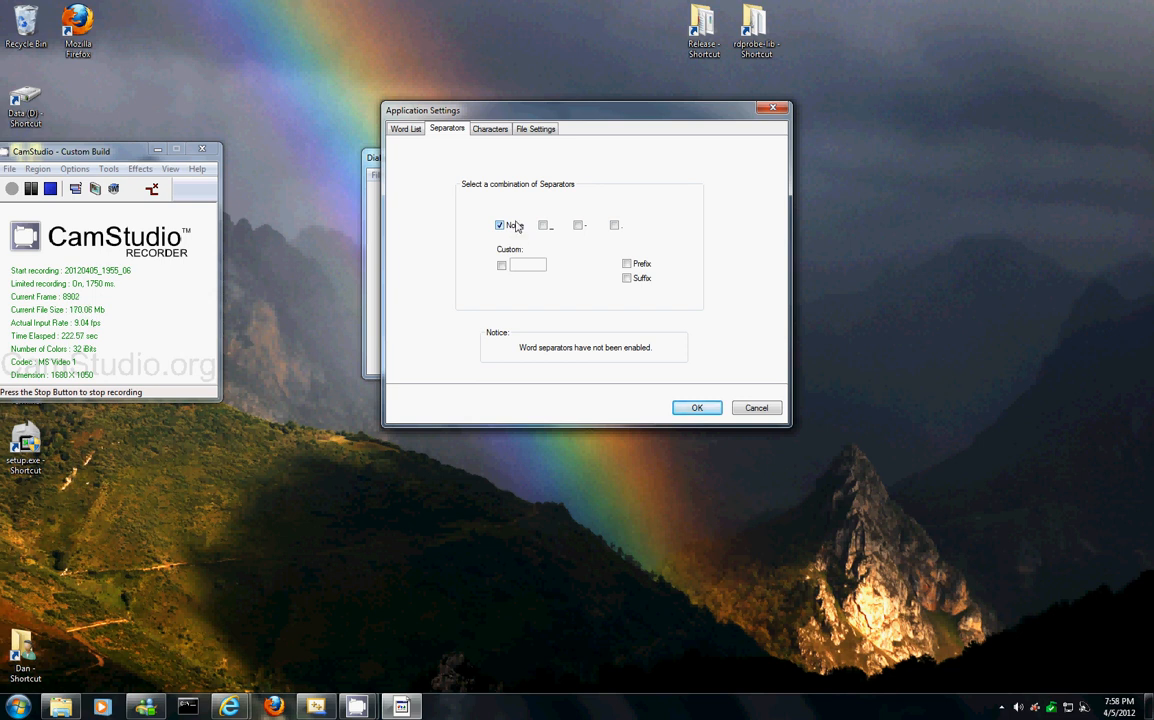
left_click(501, 224)
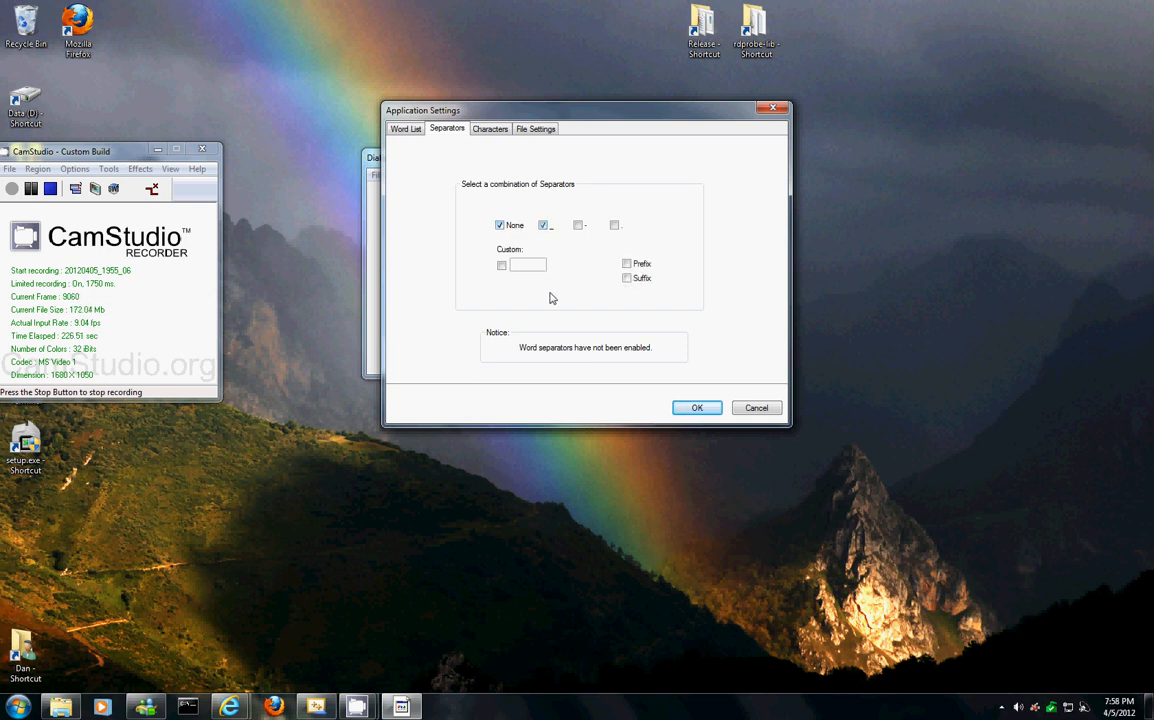
mouse_move(560, 204)
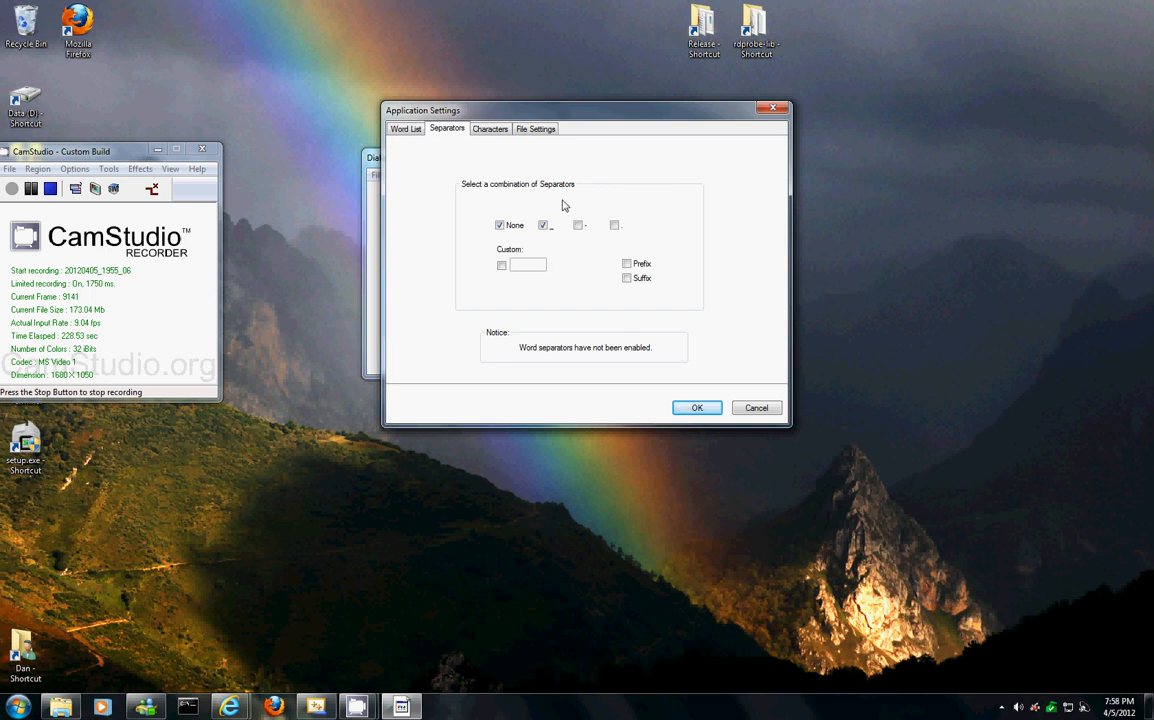
mouse_move(550, 240)
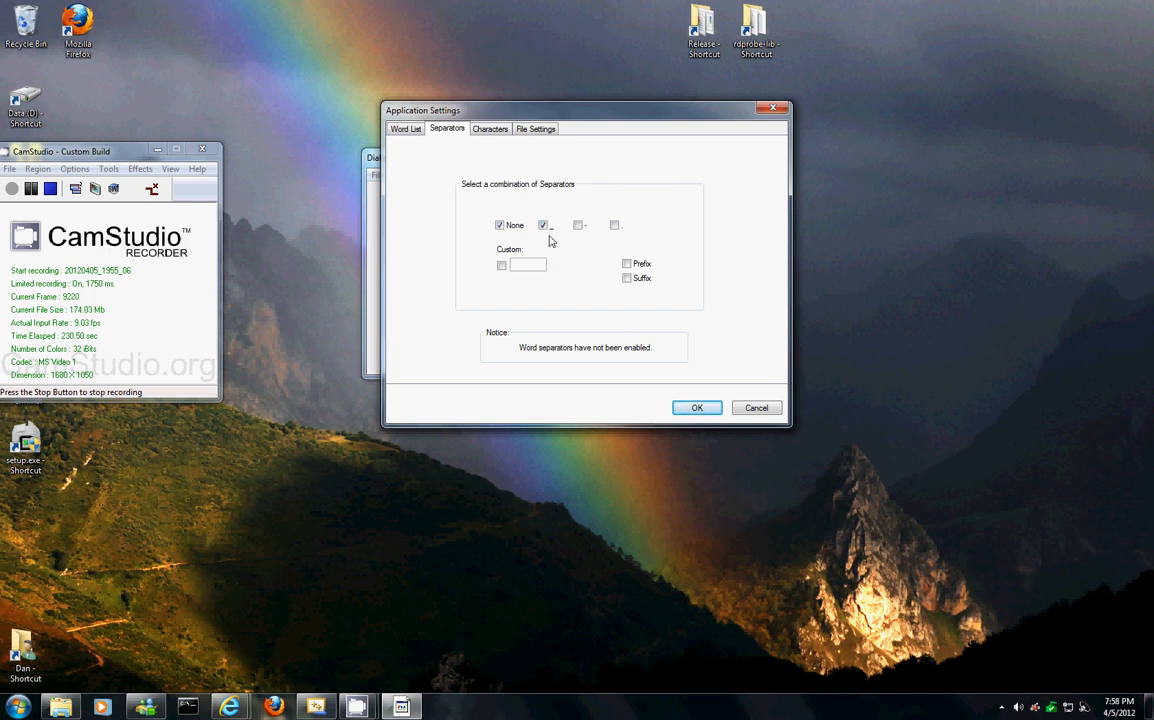
left_click(573, 224)
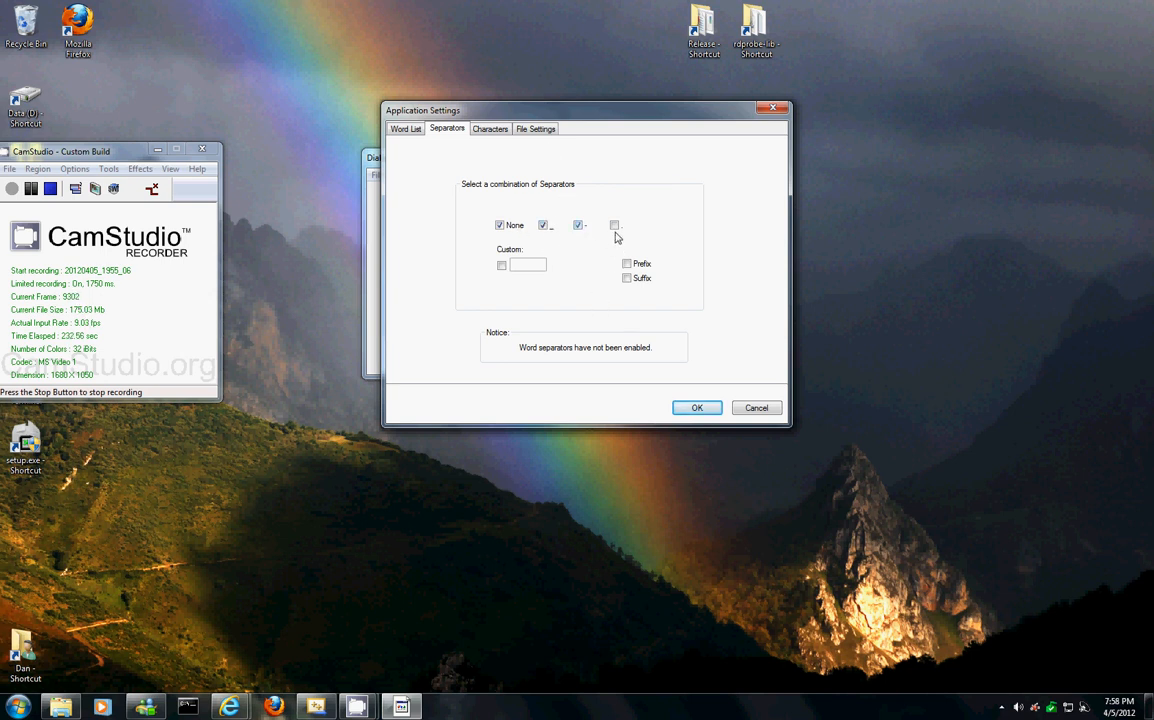
mouse_move(611, 259)
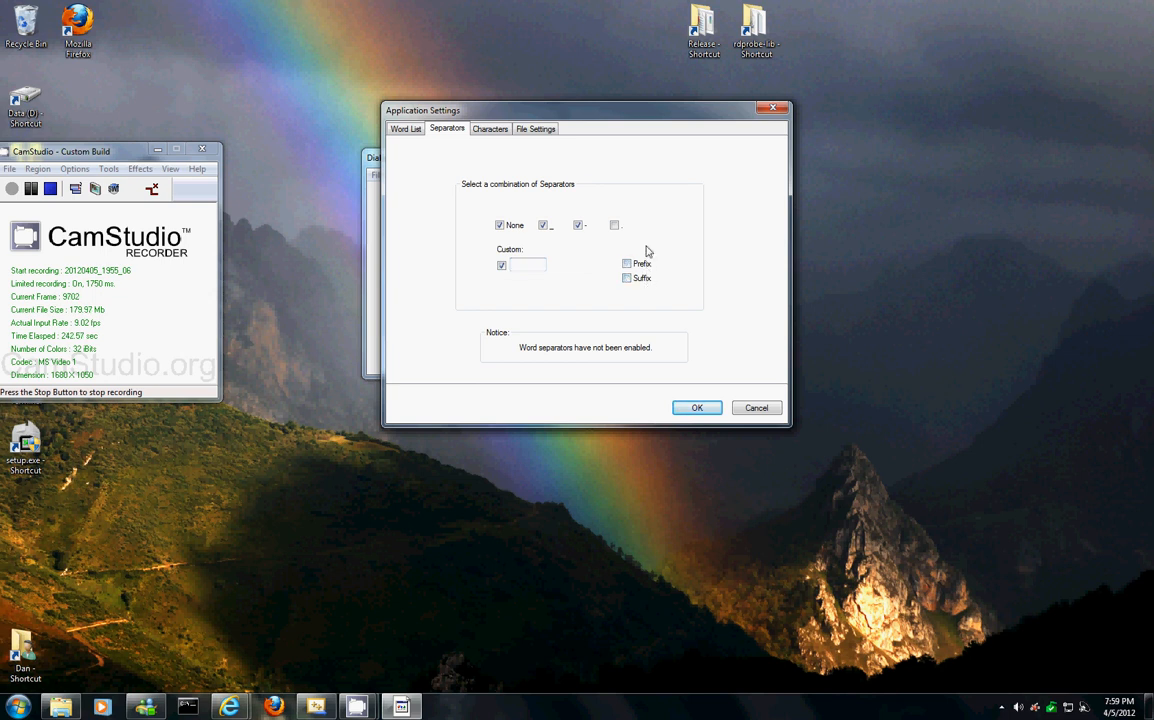
left_click(490, 128)
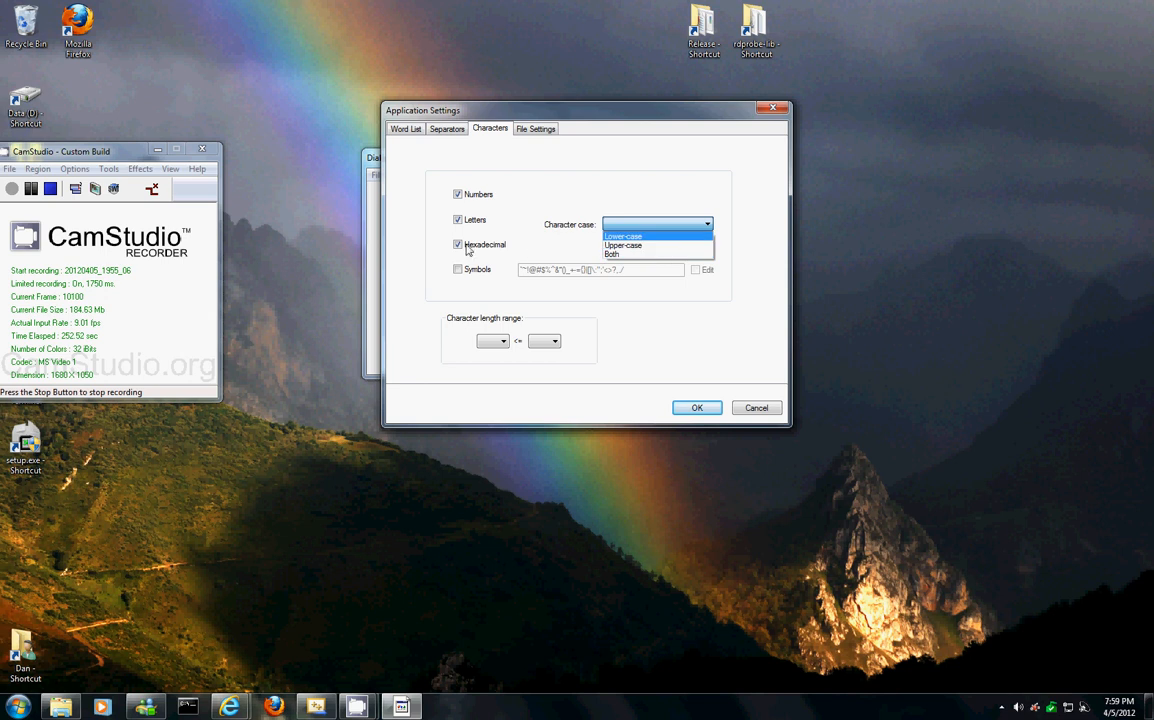
Untick the character type options on the Characters tab, including Symbols.
left_click(457, 219)
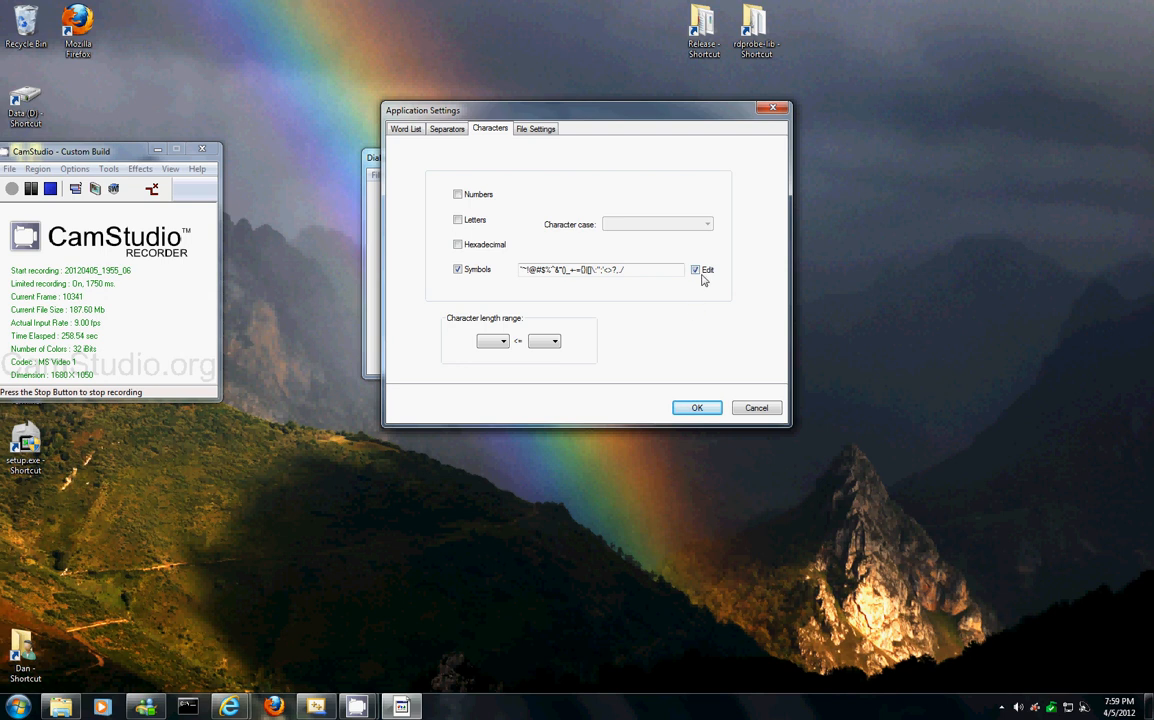
left_click(457, 269)
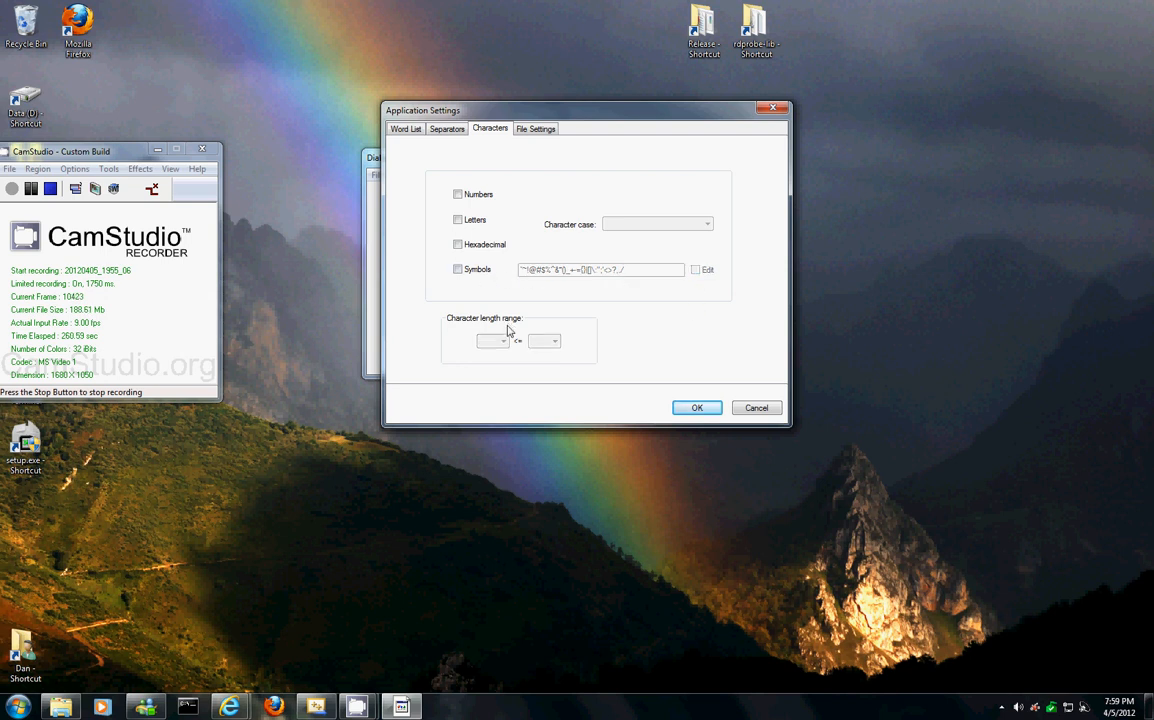
left_click(535, 128)
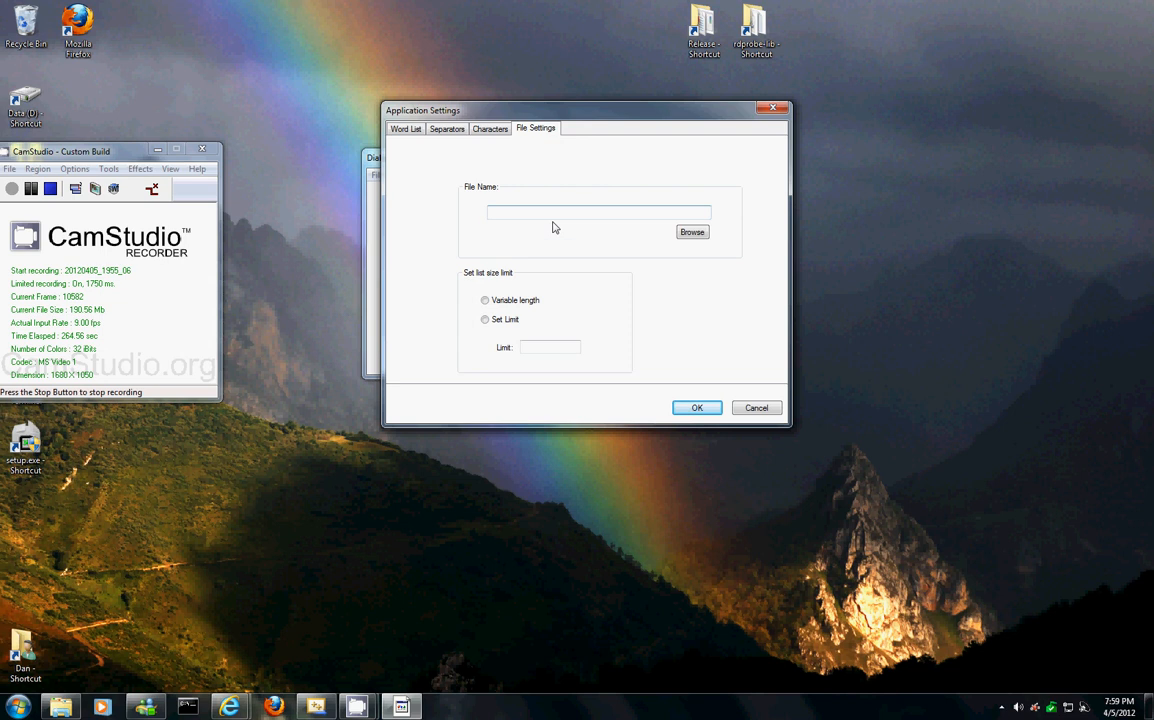
mouse_move(682, 266)
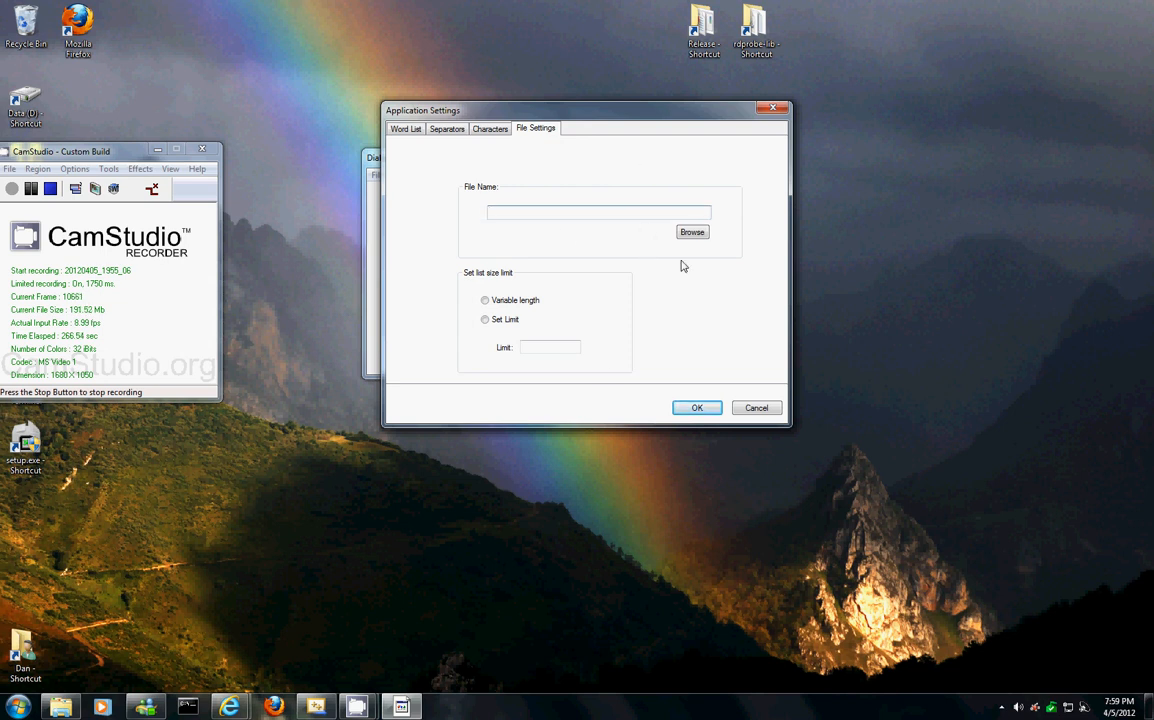
Choose Variable length list size on File Settings and confirm, triggering an access violation.
left_click(691, 231)
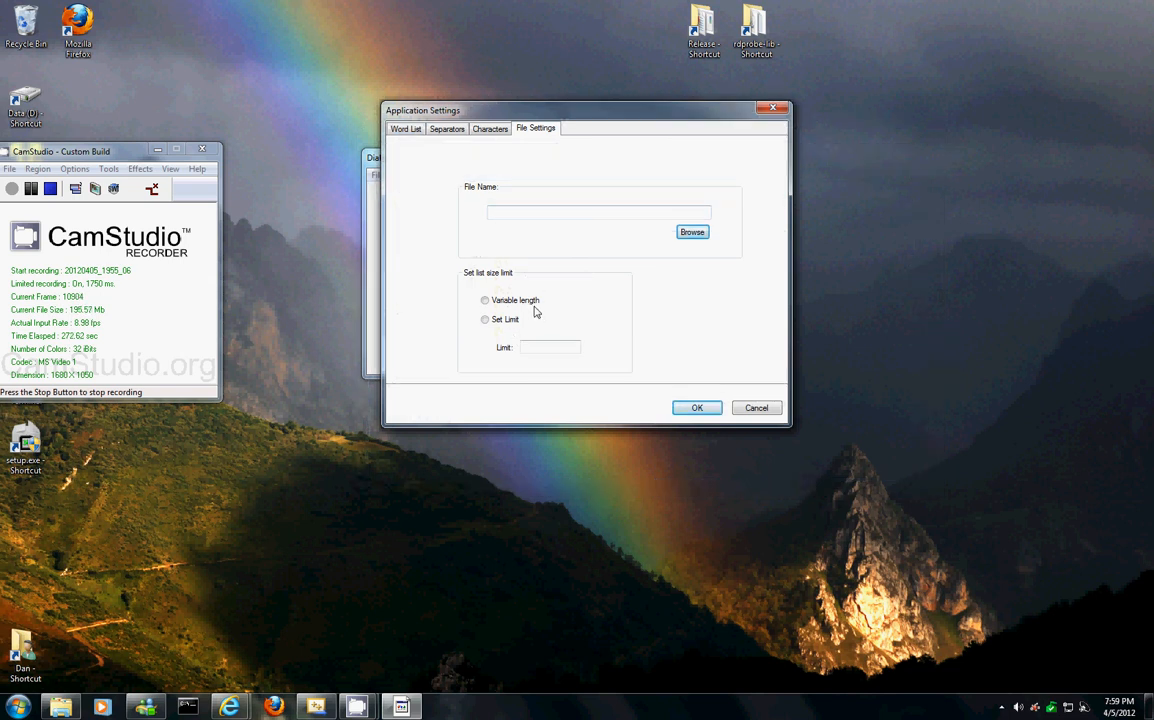
mouse_move(539, 331)
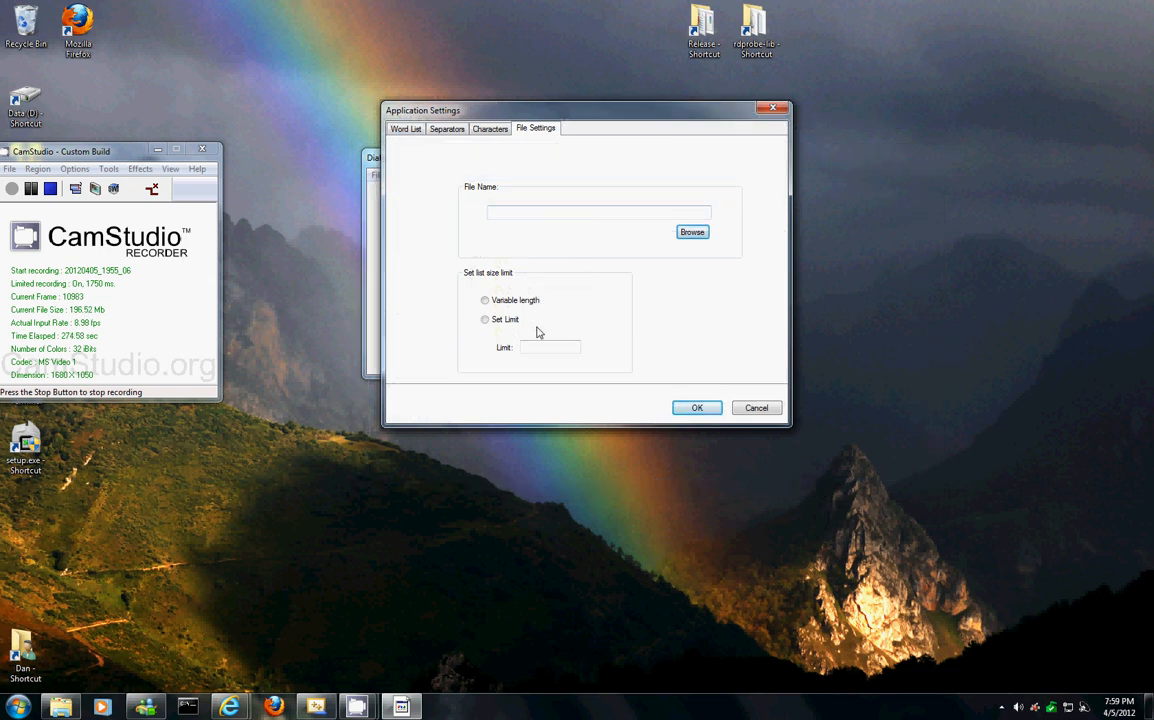
left_click(484, 300)
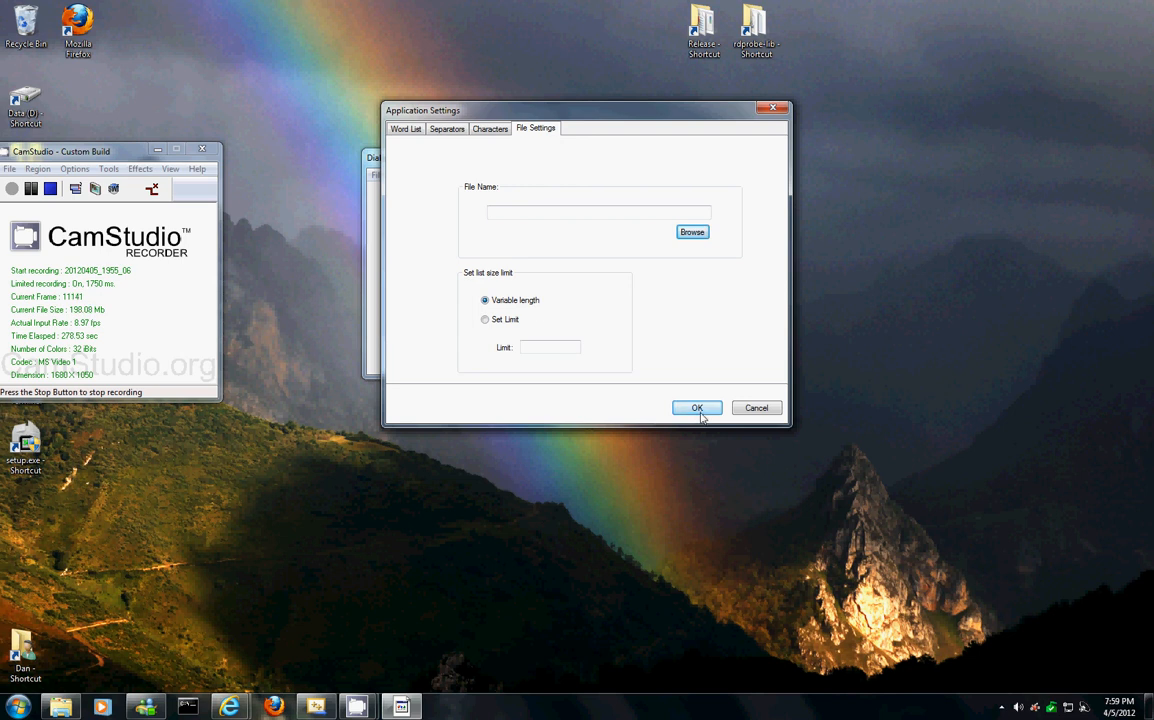
left_click(697, 407)
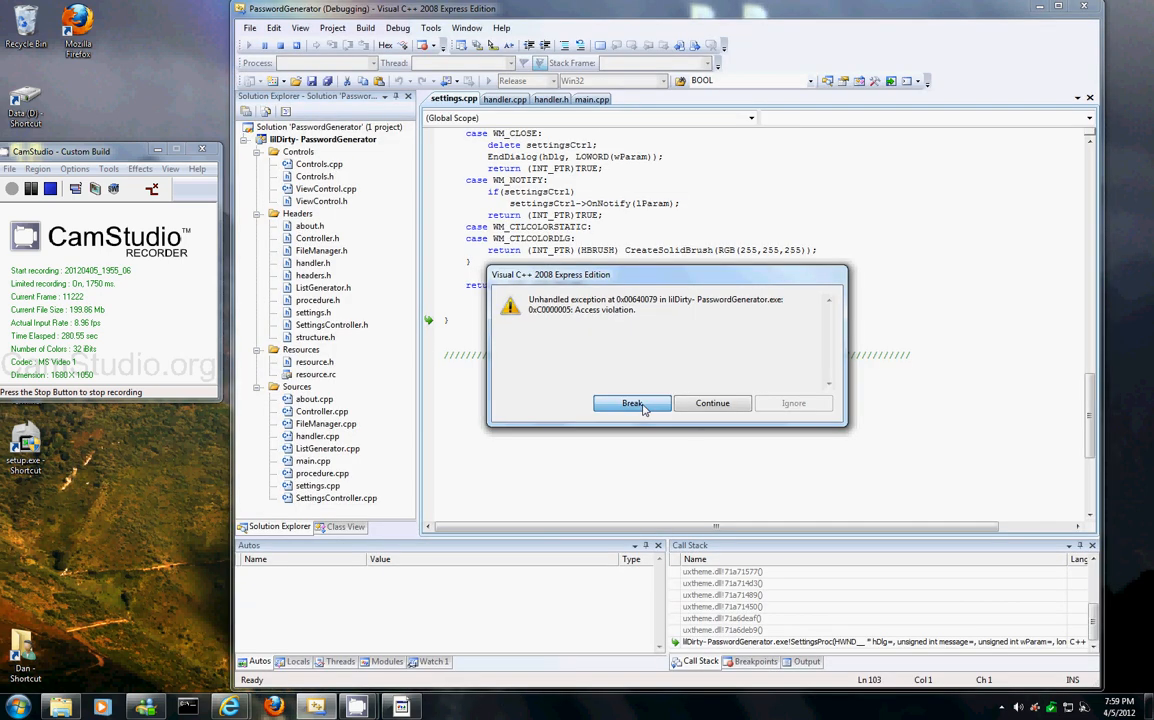